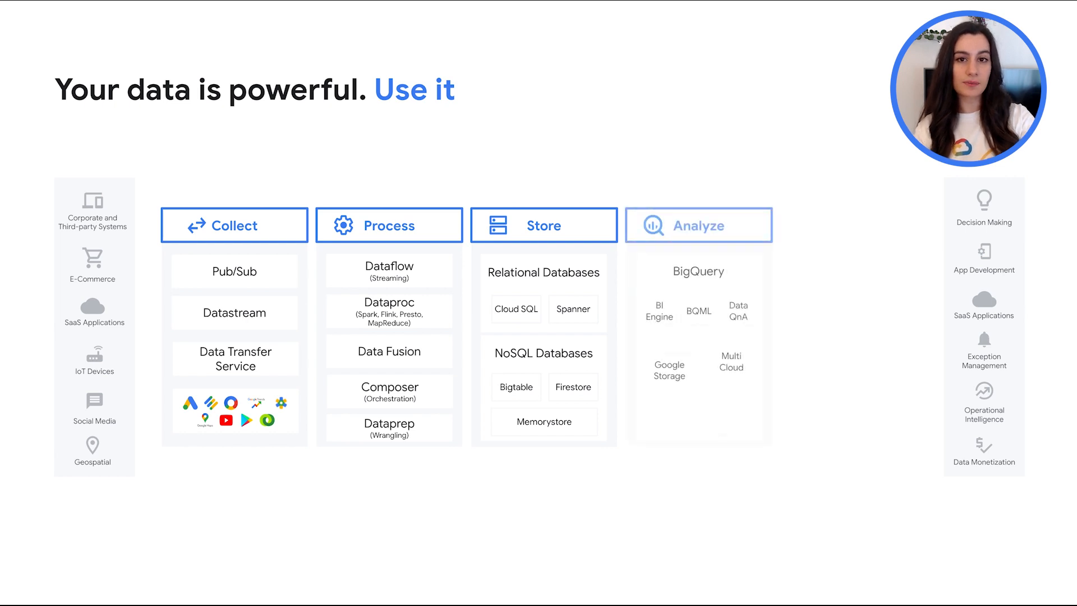
Reveal the Govern and Visualize columns with Looker and Data Studio, then move to the next slide
click(698, 226)
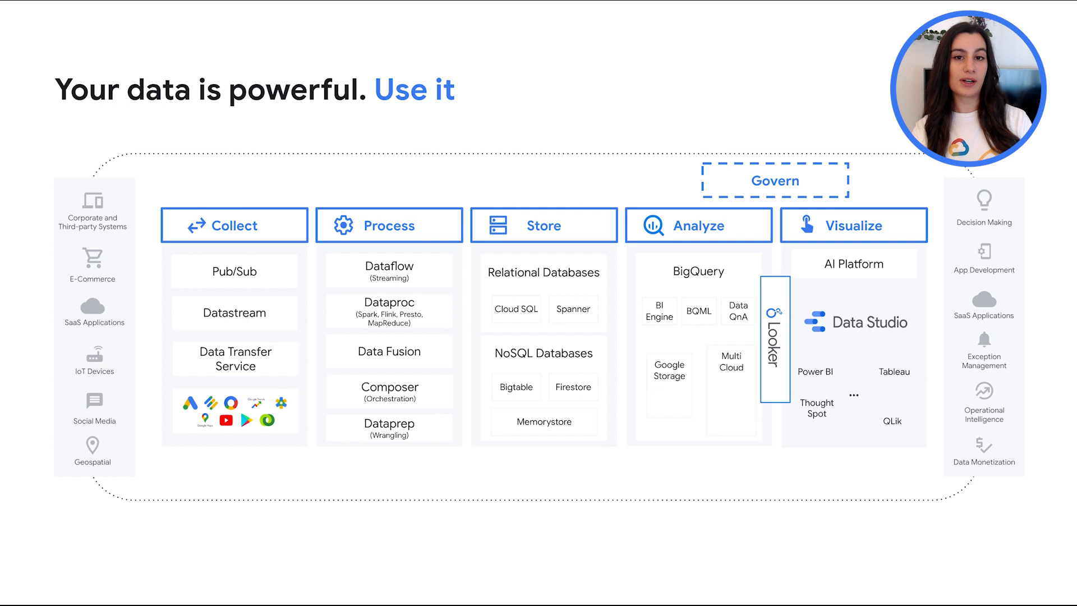
click(854, 224)
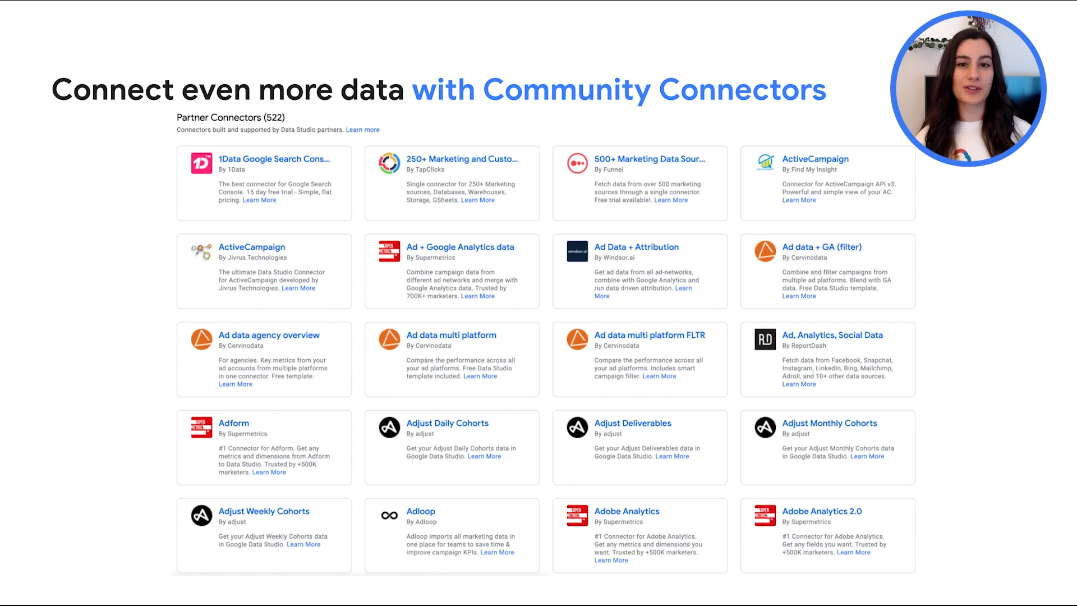
Advance from the Community Connectors partner grid to the following slide
key(Right)
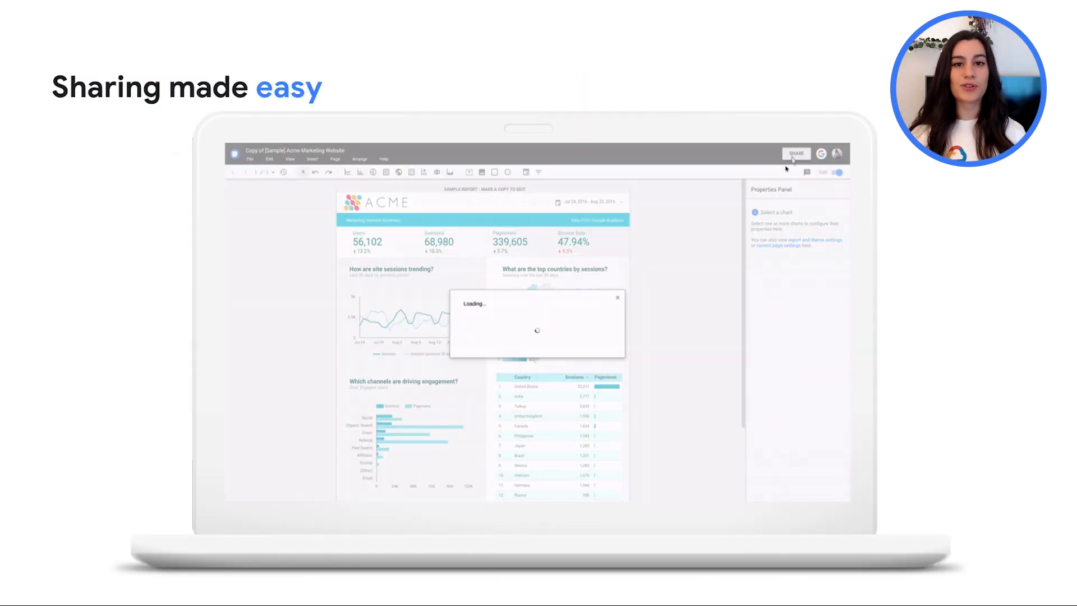
Play the share demo, adding the note 'Hey Emma - check this out' to the Acme report
click(797, 153)
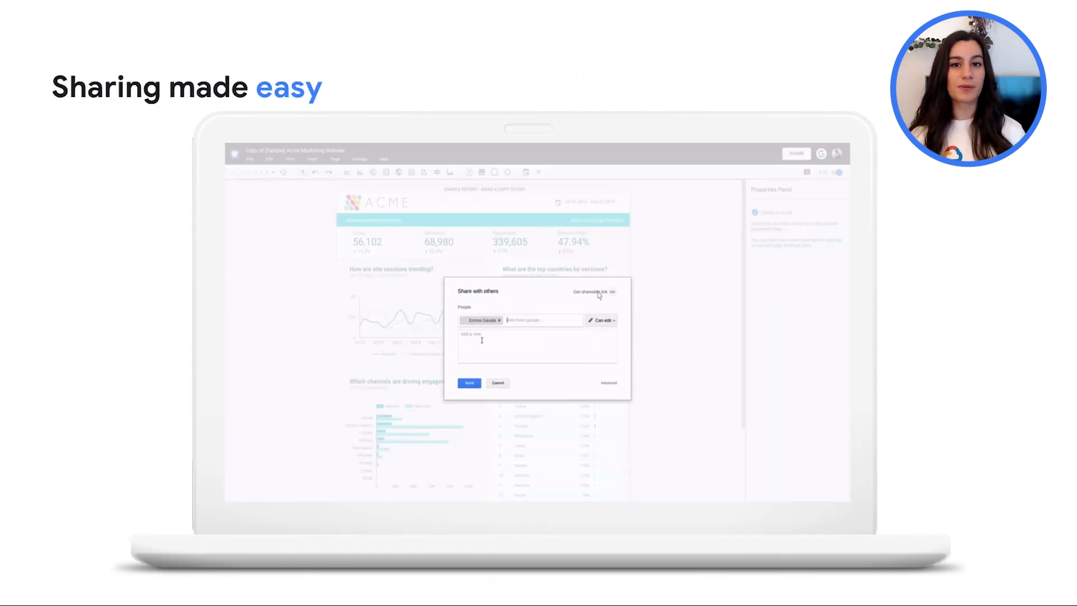
text(Hey Emma - check this out)
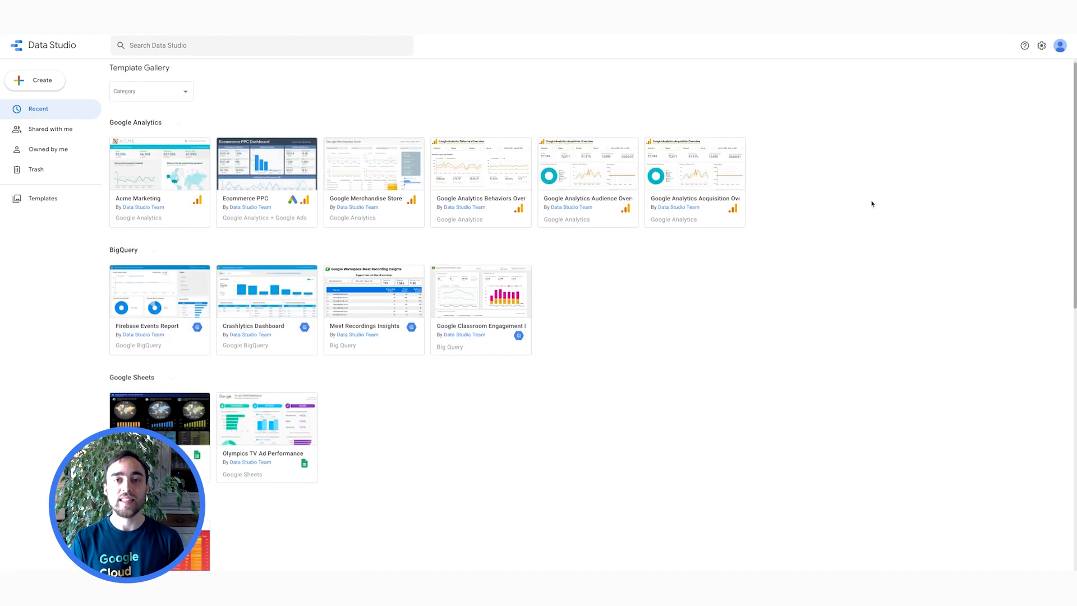
Scroll through the Template Gallery's Google Analytics, BigQuery and Sheets report templates
scroll(down, 3)
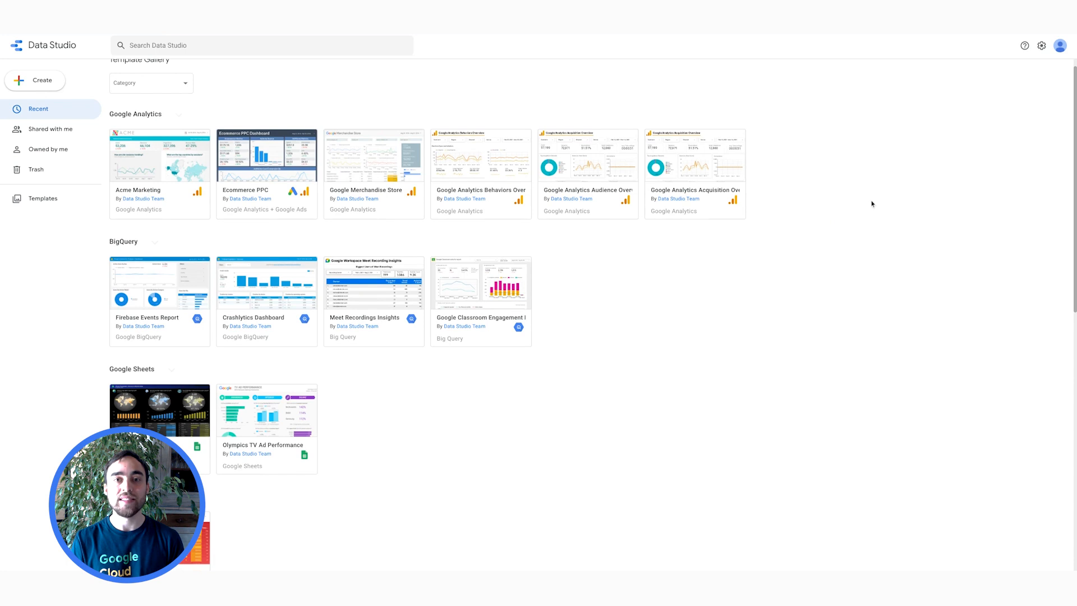
scroll(down, 3)
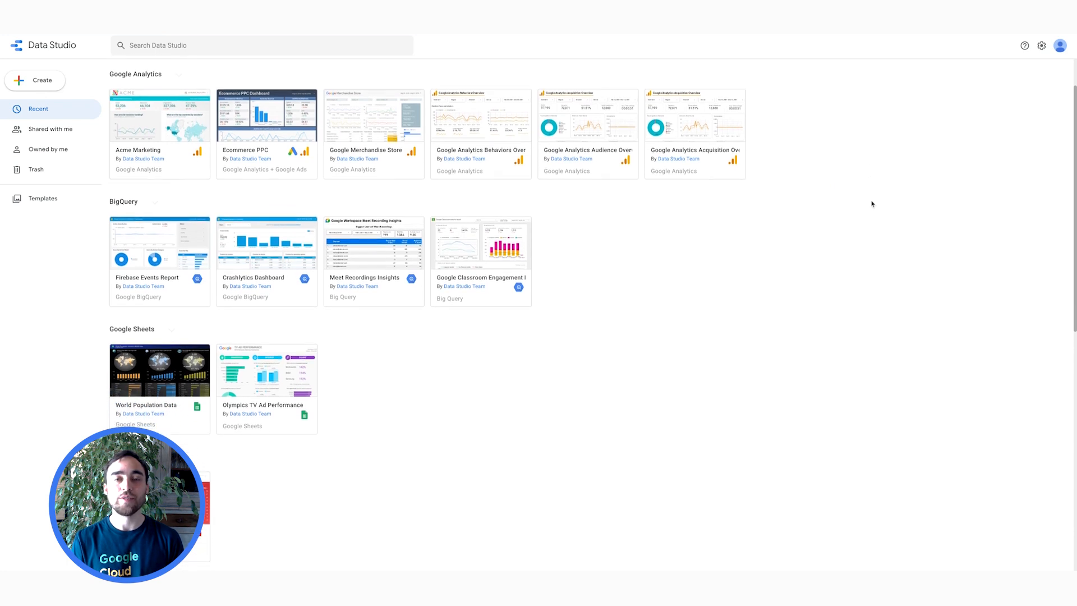
scroll(down, 3)
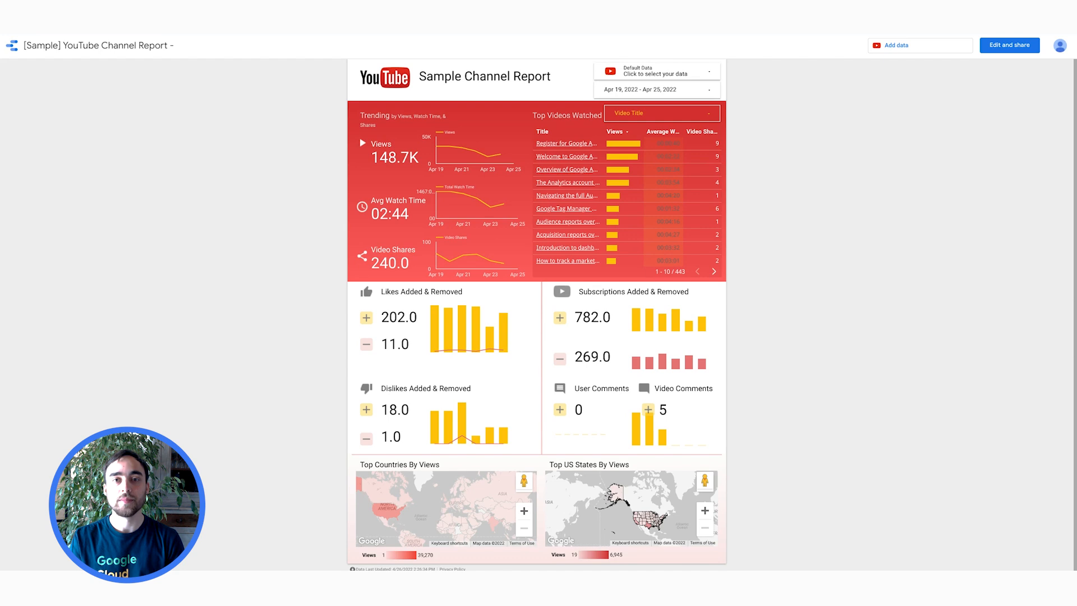
mouse_move(652, 73)
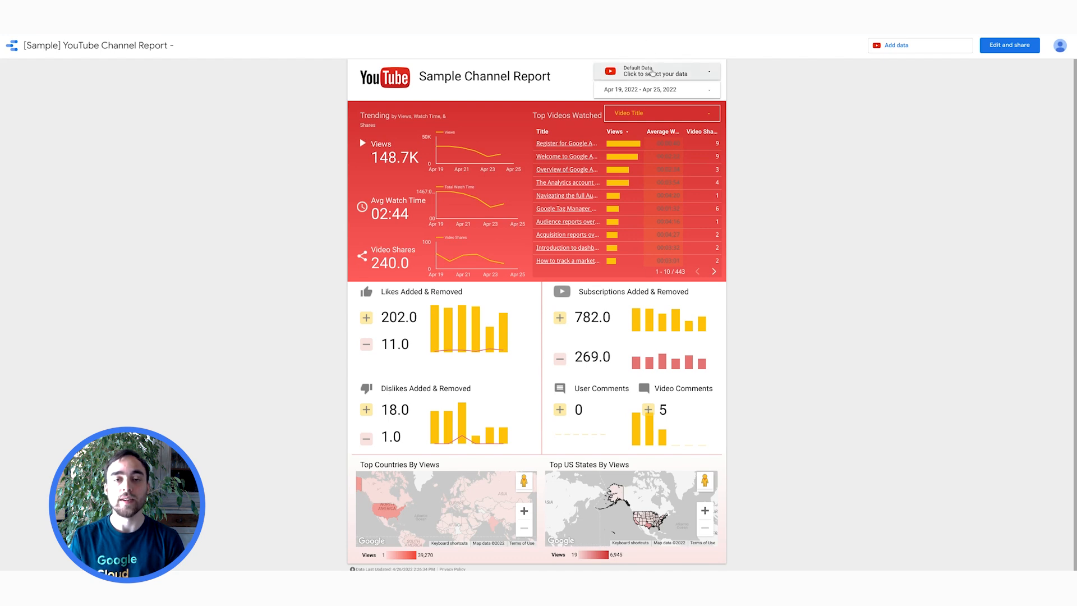
Check the YouTube report's data selector and date range picker, leaving the Apr 19–25, 2022 sample data unchanged
click(646, 72)
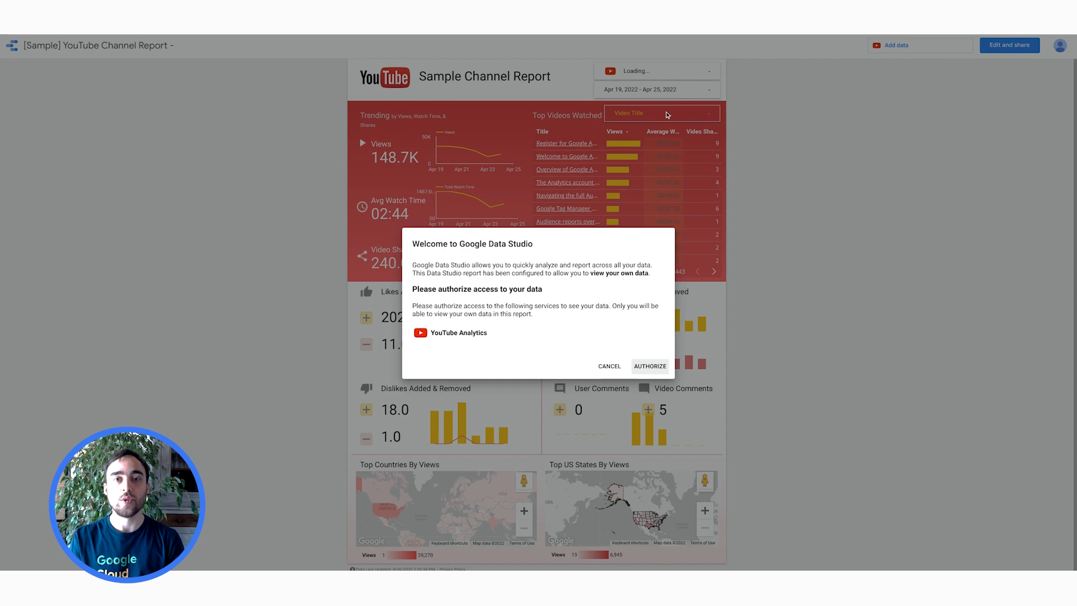
mouse_move(689, 140)
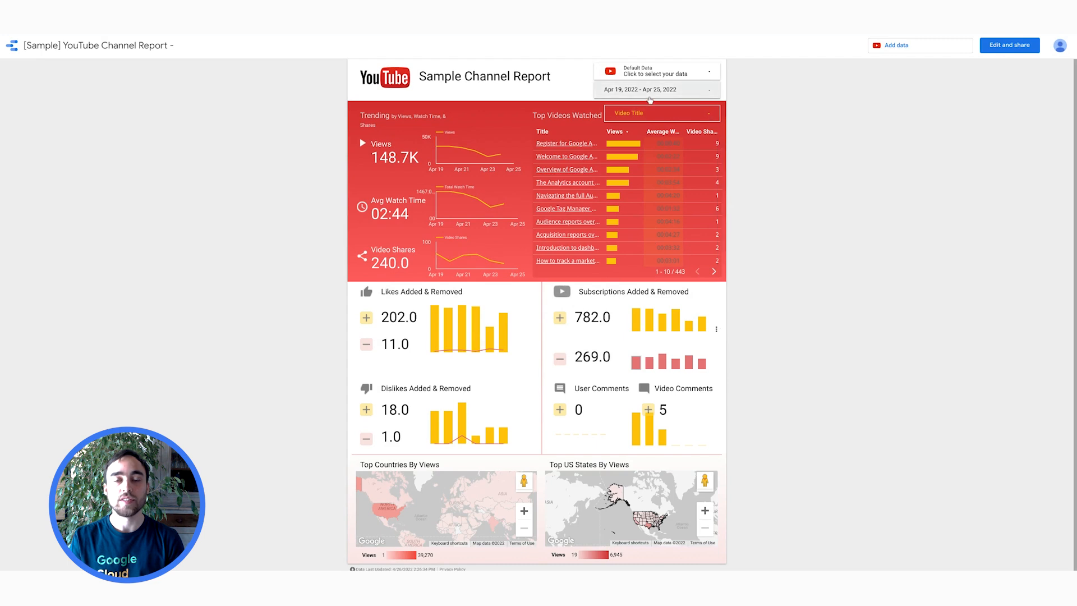
click(653, 88)
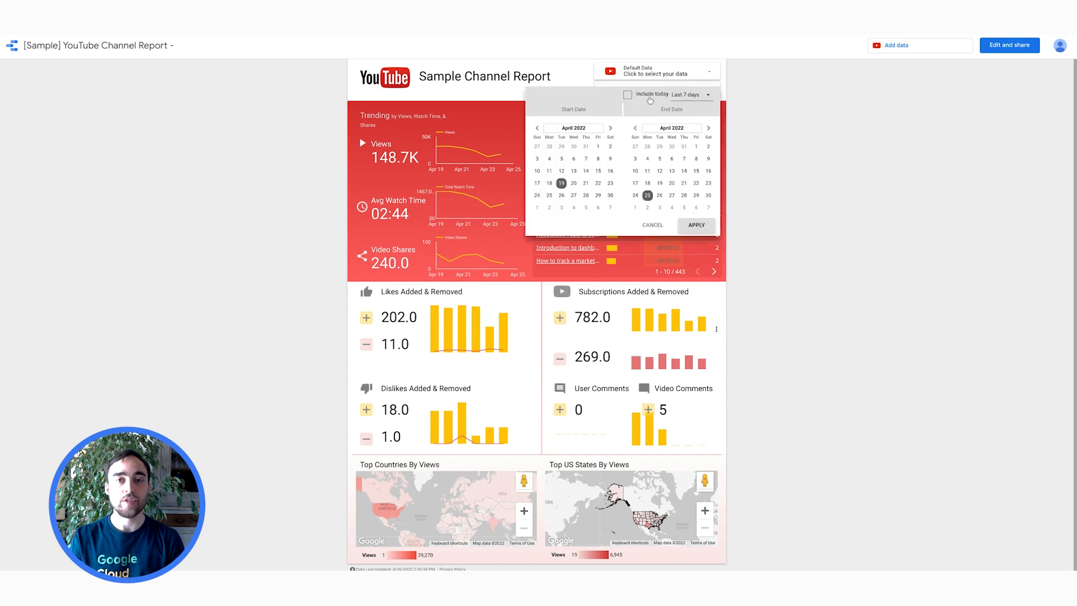
click(695, 225)
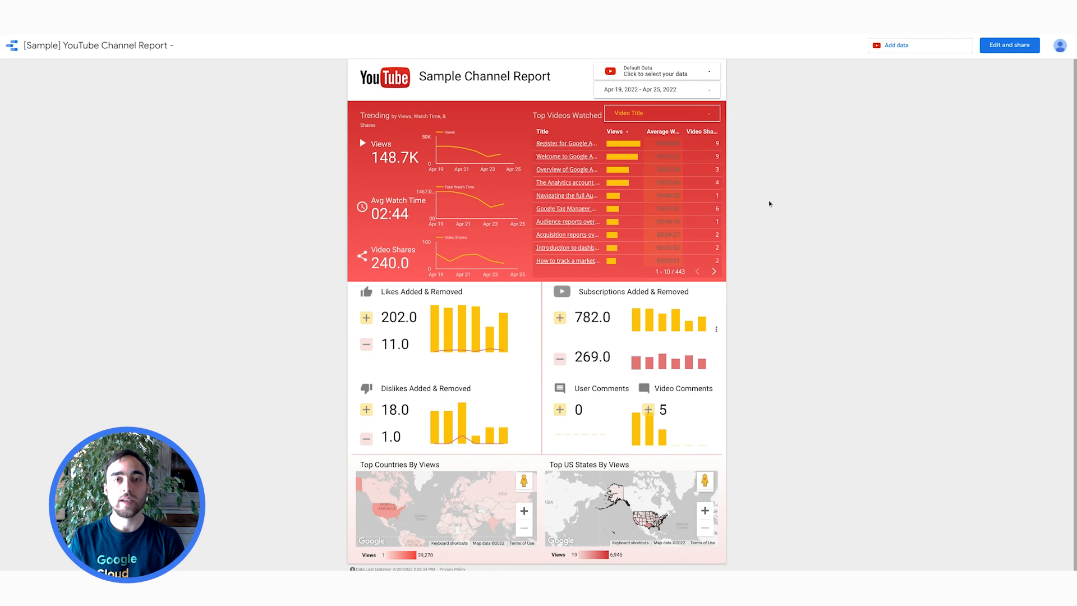
mouse_move(497, 203)
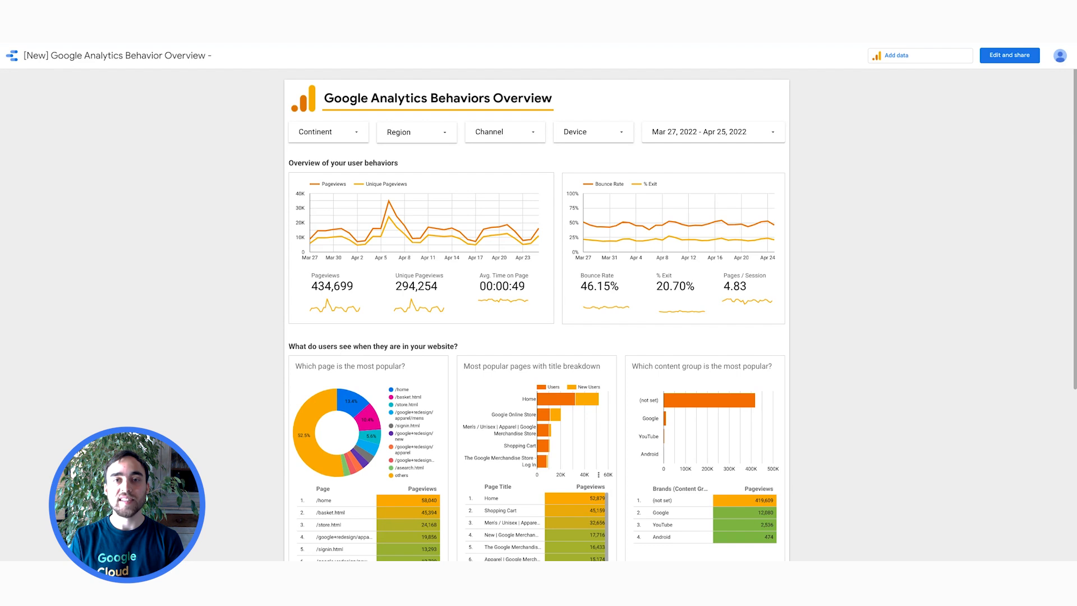
mouse_move(603, 225)
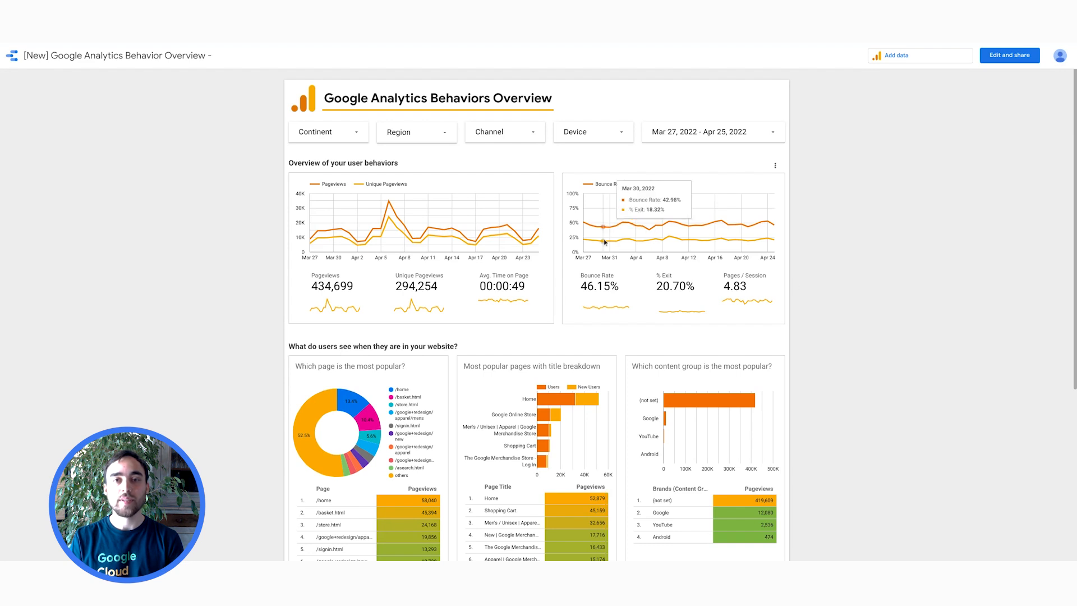
Apply a single Region filter so the Behaviors Overview charts narrow to 96,603 pageviews
click(416, 132)
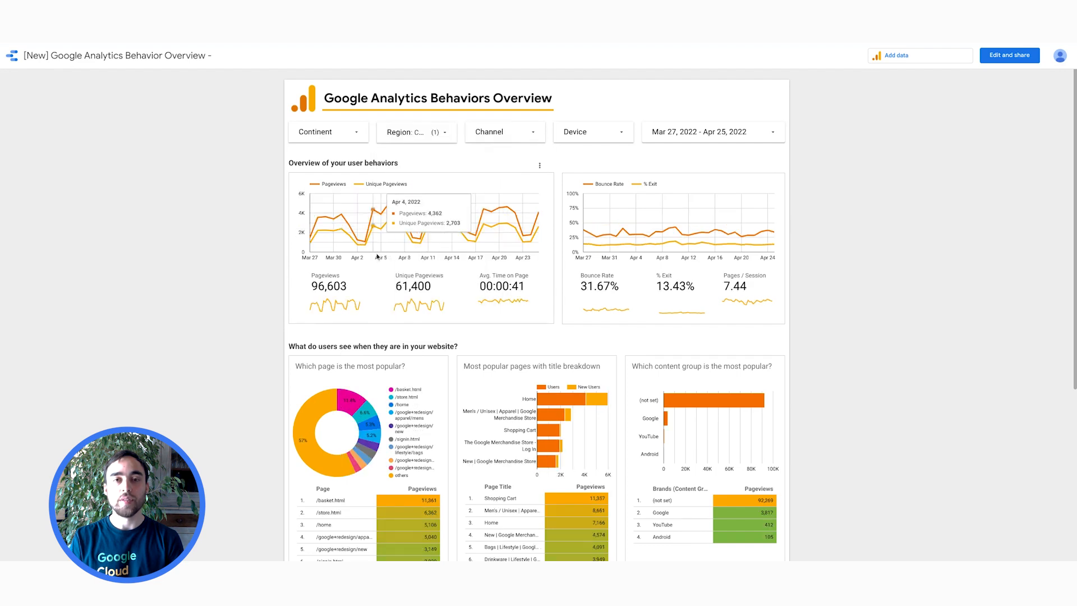
mouse_move(289, 257)
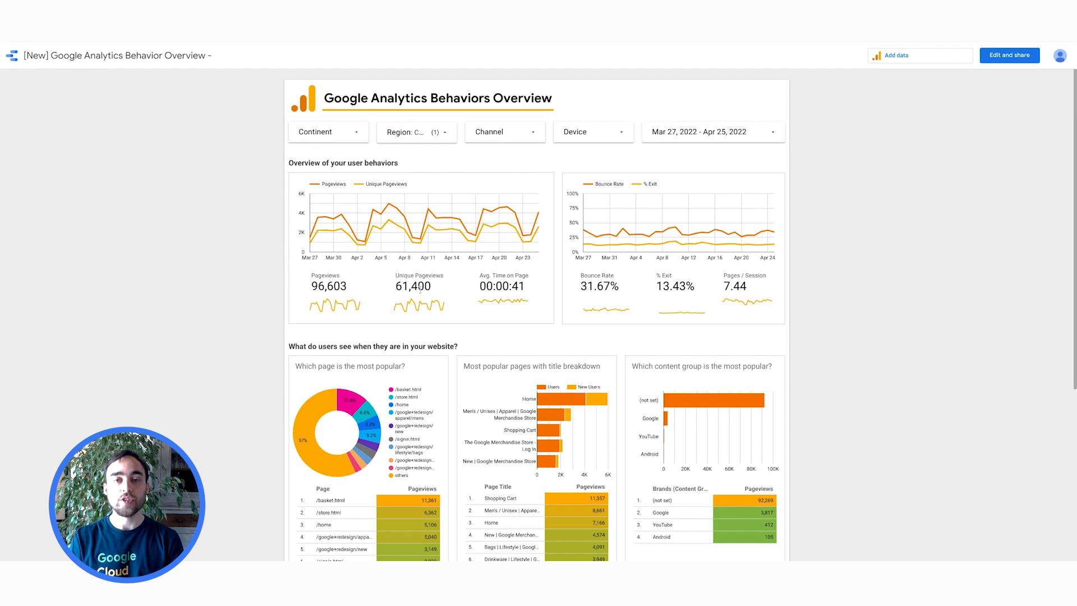
mouse_move(579, 307)
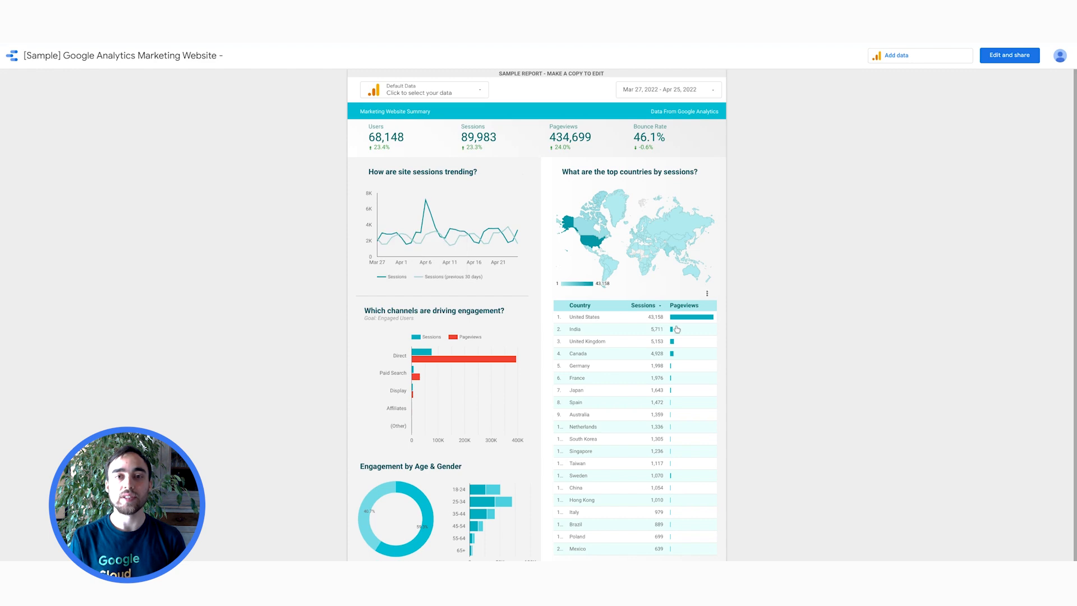
mouse_move(592, 247)
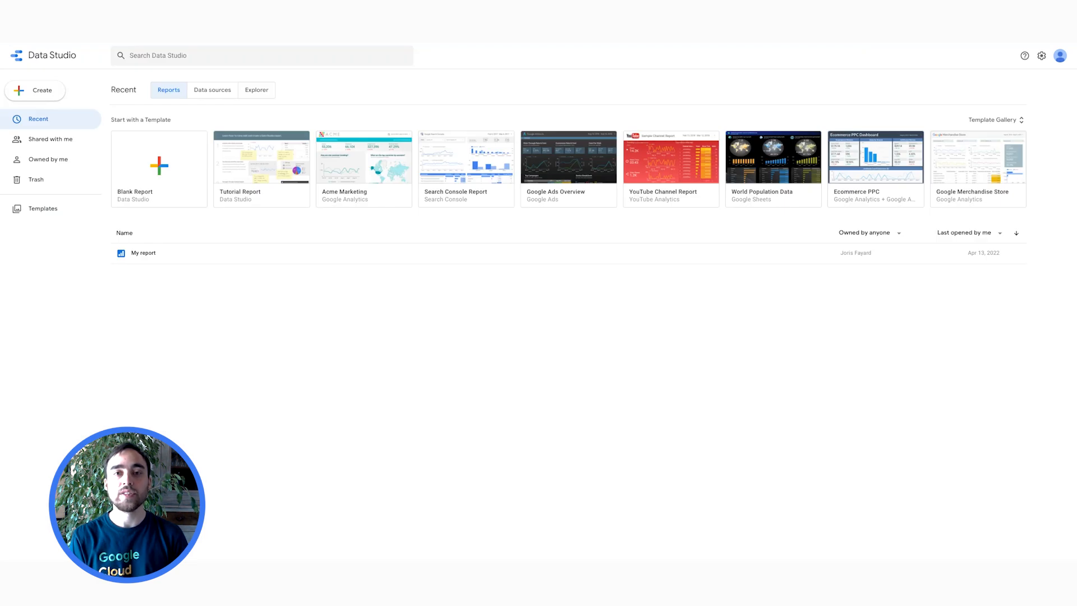
List the data sources owned by me, including Regional Sales and Word Population sheets
click(212, 90)
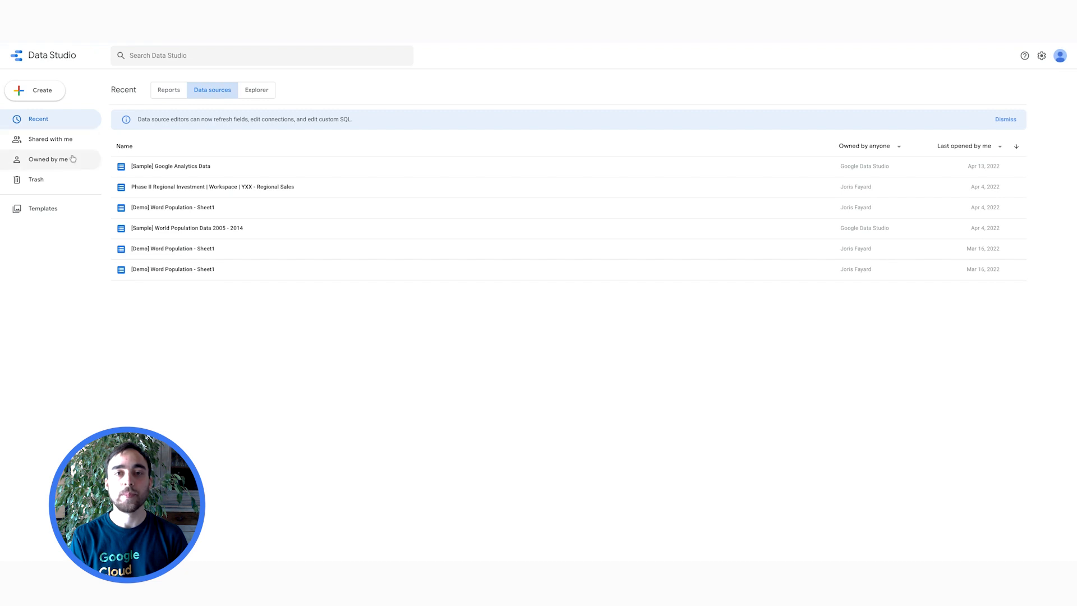
click(48, 159)
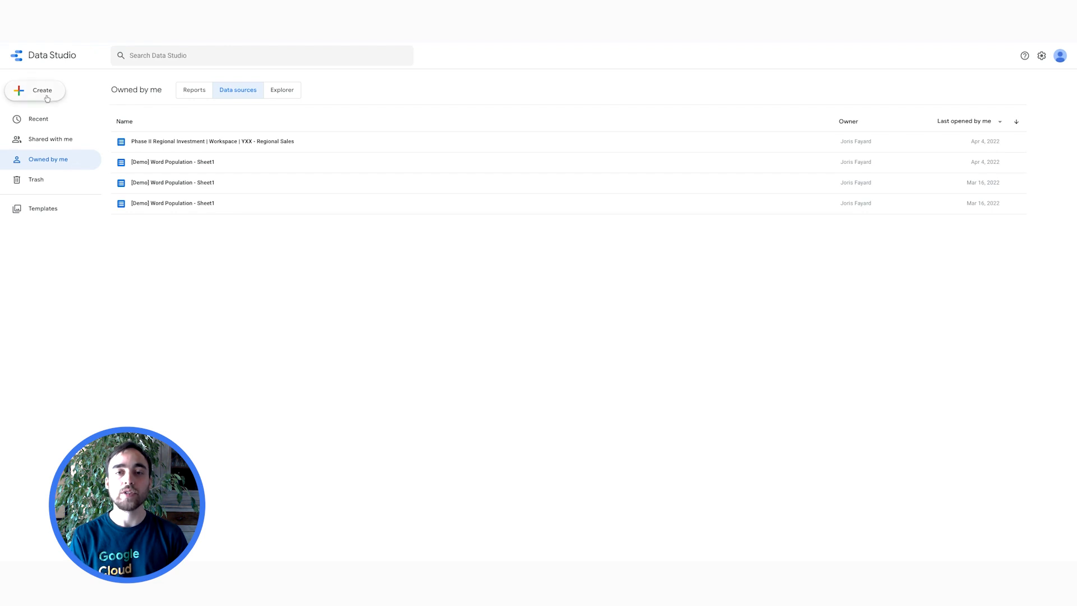
mouse_move(49, 139)
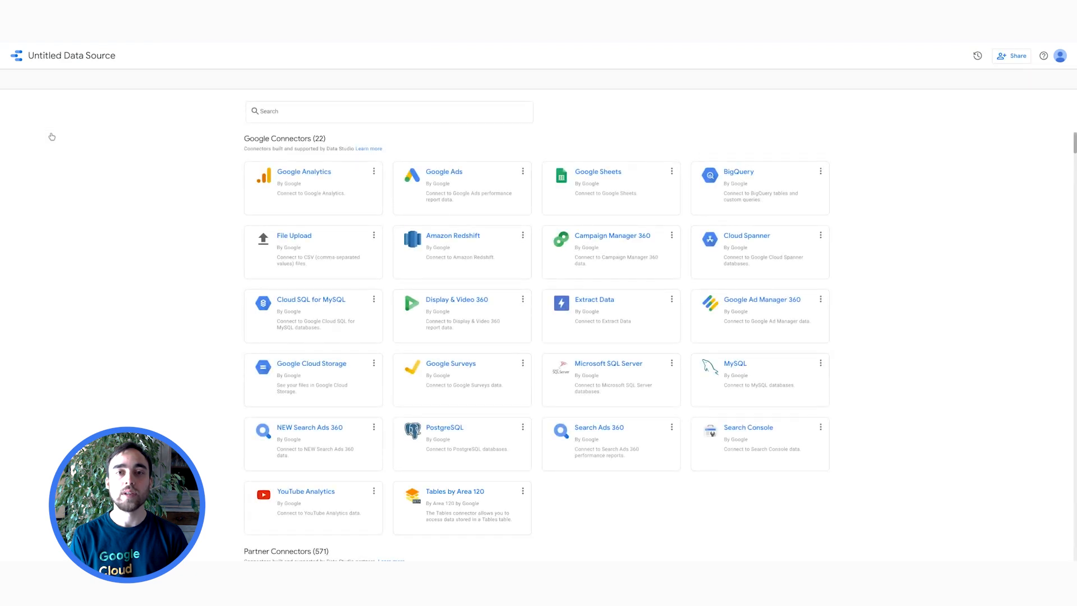
mouse_move(67, 140)
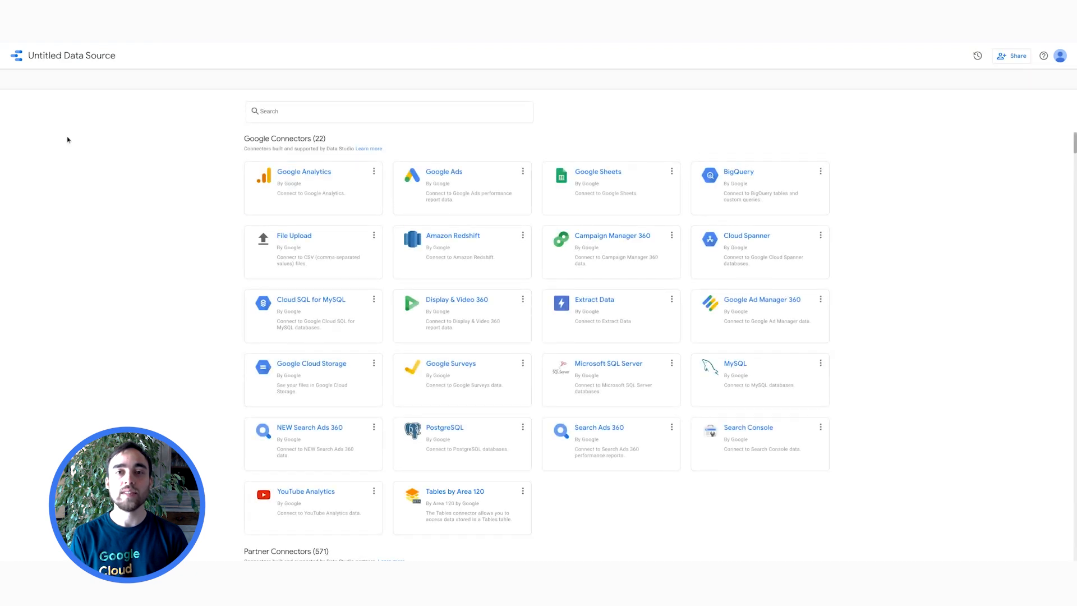
Connect the Regional Sales worksheet of the Phase II Regional Investment spreadsheet as a Google Sheets data source
click(597, 171)
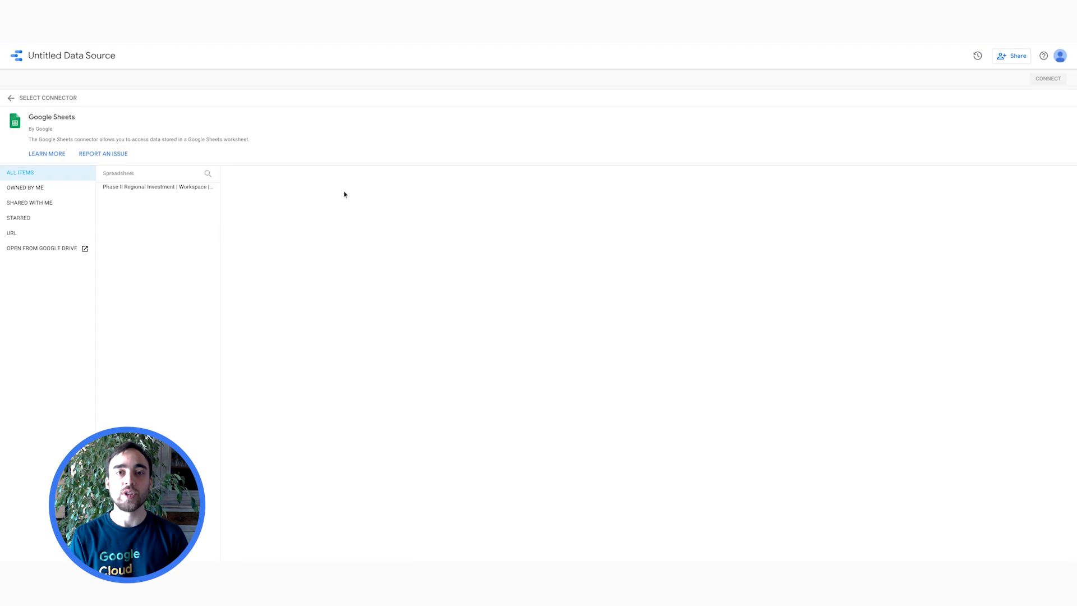
click(157, 187)
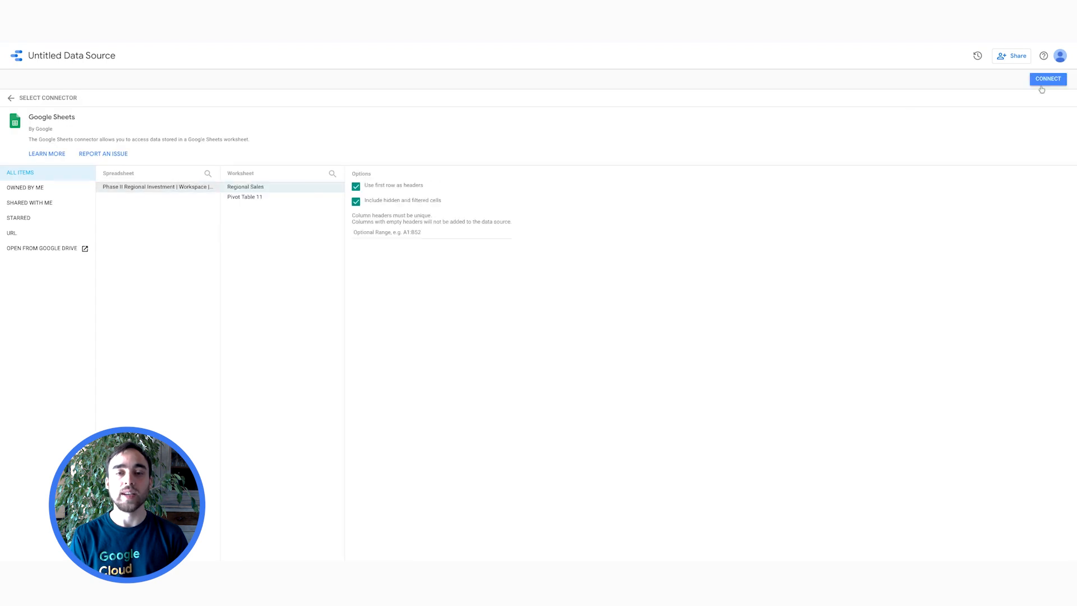
click(1047, 79)
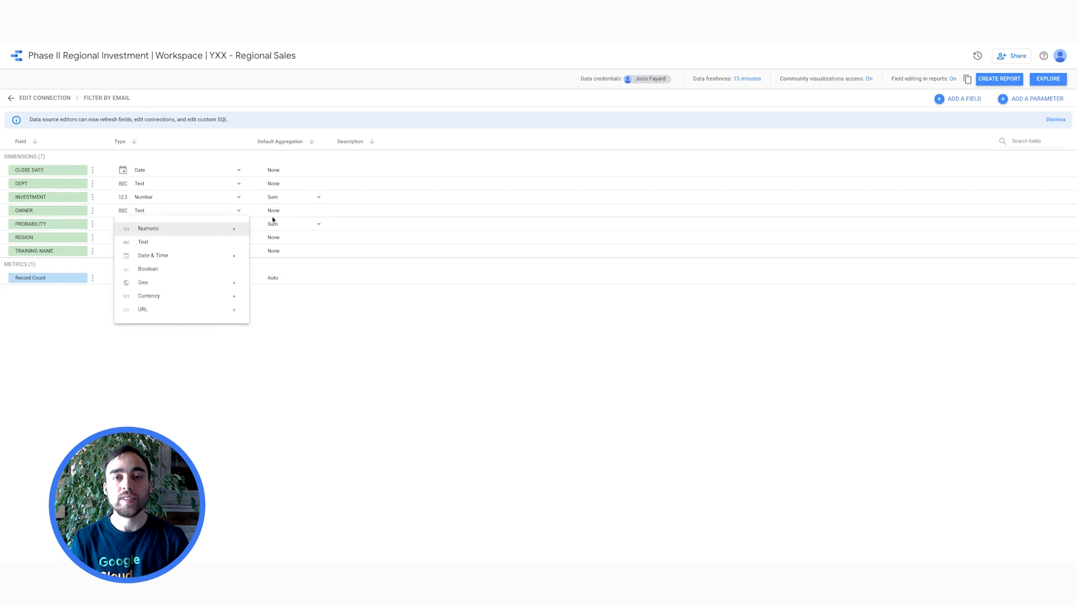
Leave a field's type unchanged and bring up the Regional Sales data credentials dialog
click(293, 196)
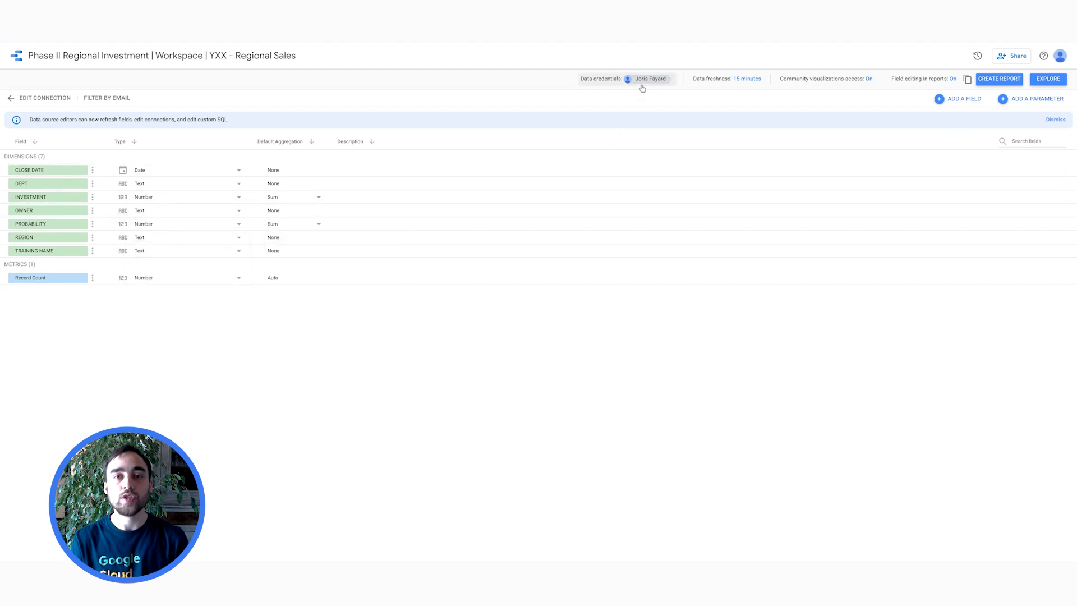
click(650, 78)
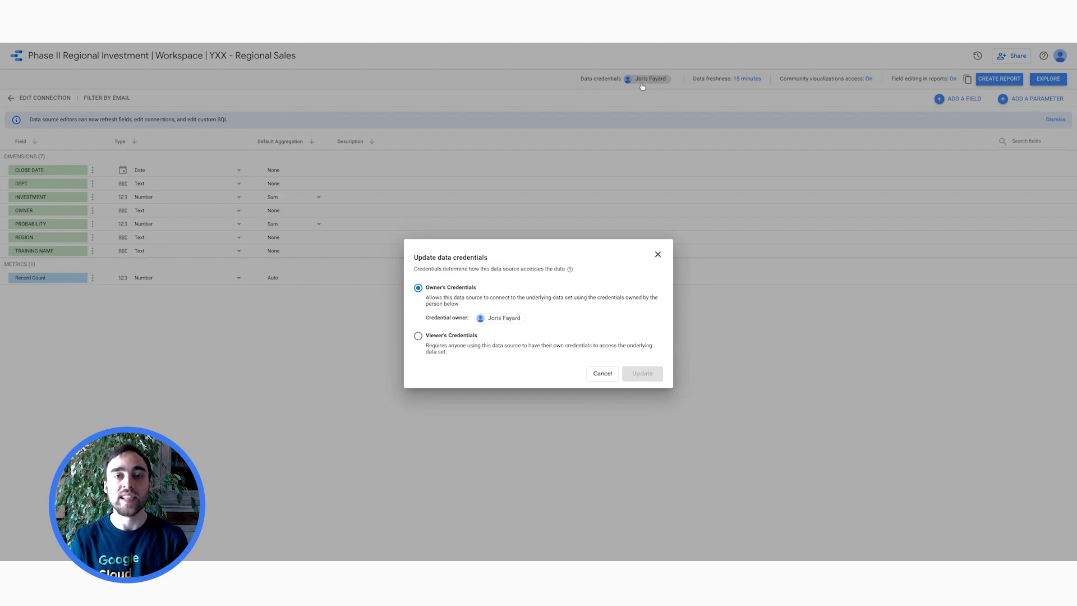
Cancel the Update data credentials dialog, keeping the owner's credentials
click(601, 373)
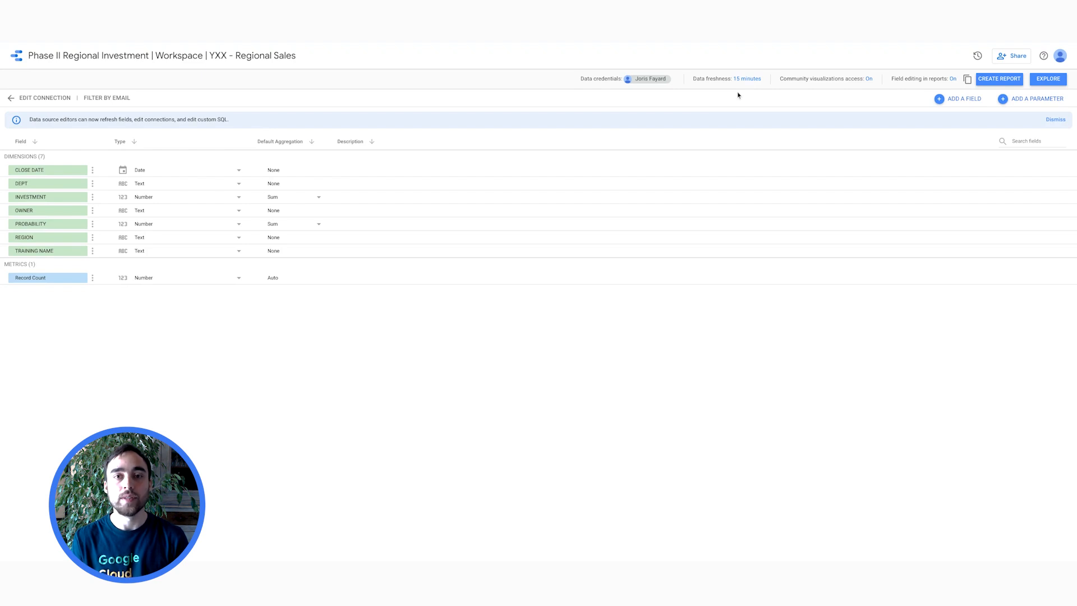
mouse_move(866, 77)
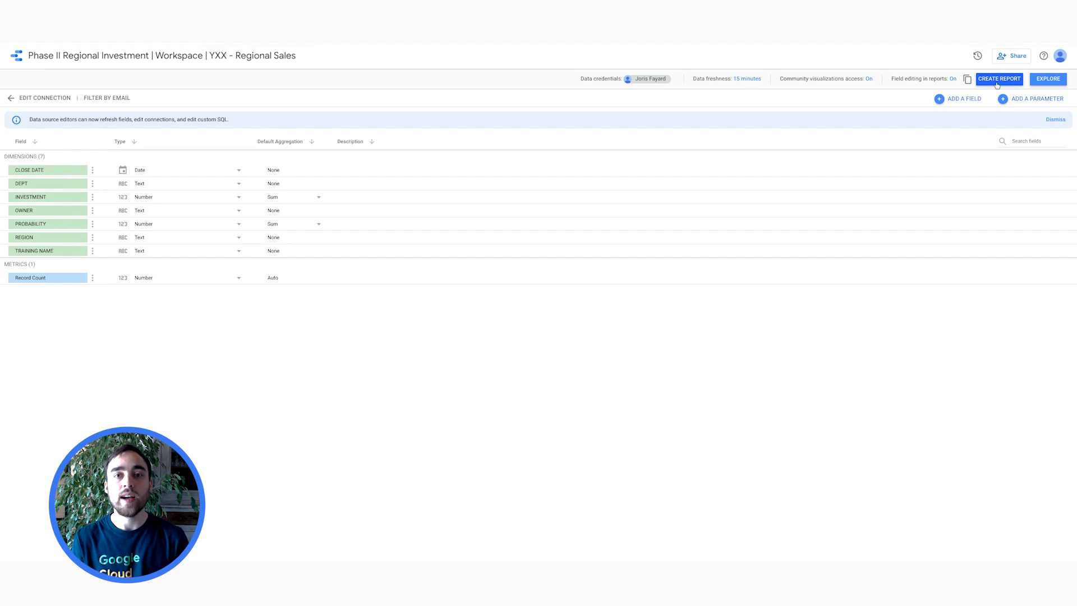
mouse_move(571, 163)
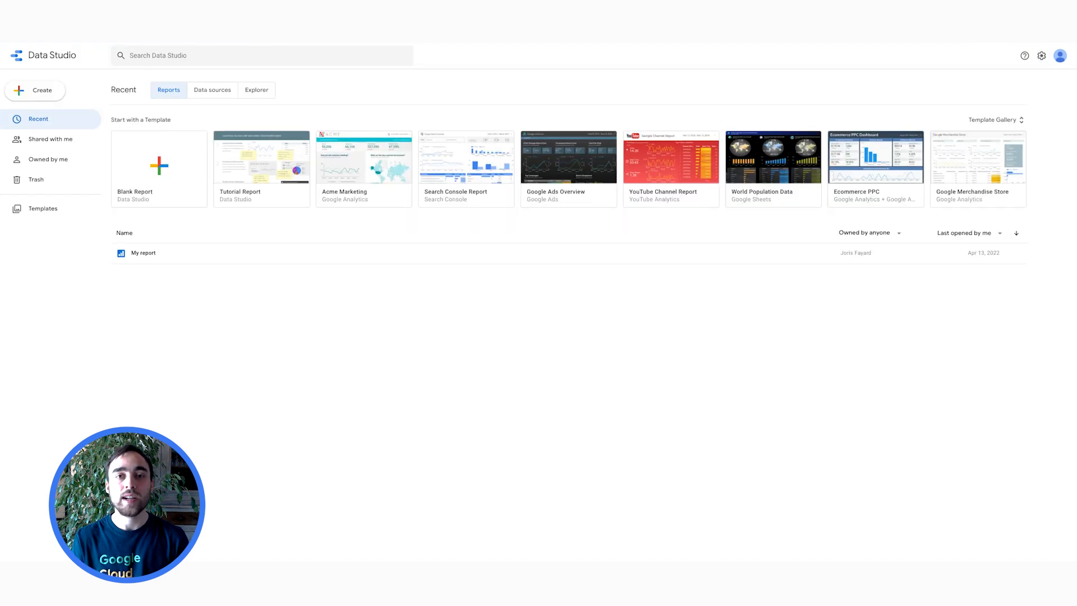
Bring up the Create menu on the Data Studio home page
click(35, 90)
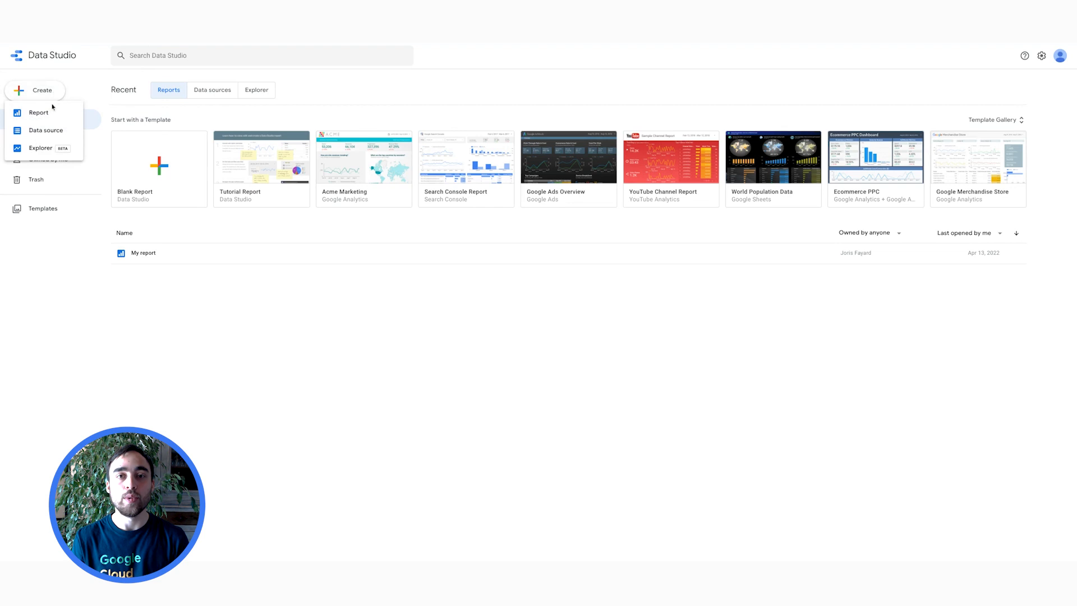
Create a new blank report connected to the [Sample] Google Analytics Data source
click(39, 113)
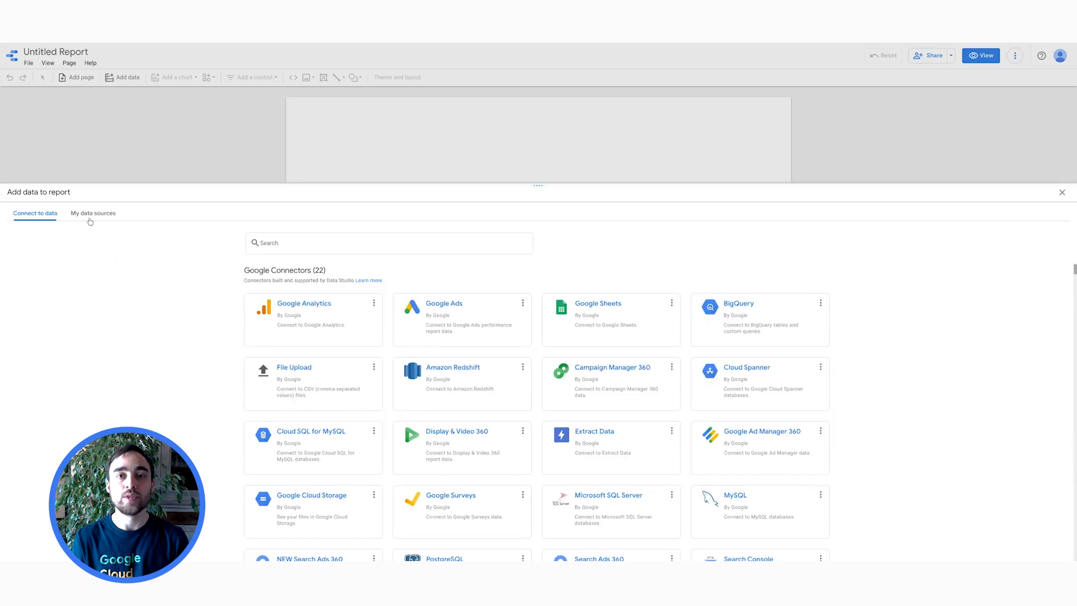
click(93, 213)
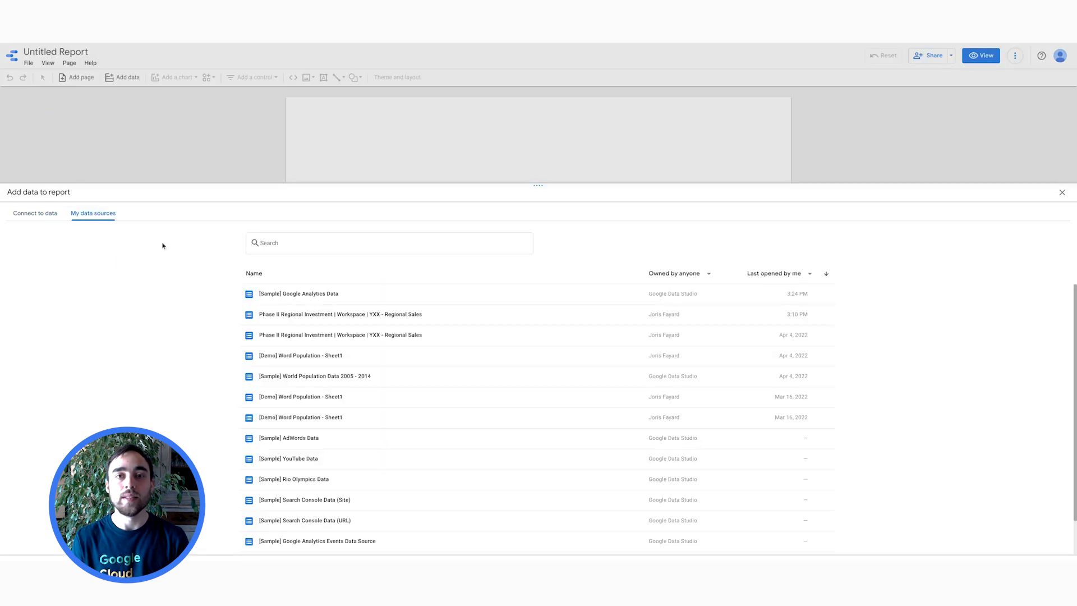
click(298, 293)
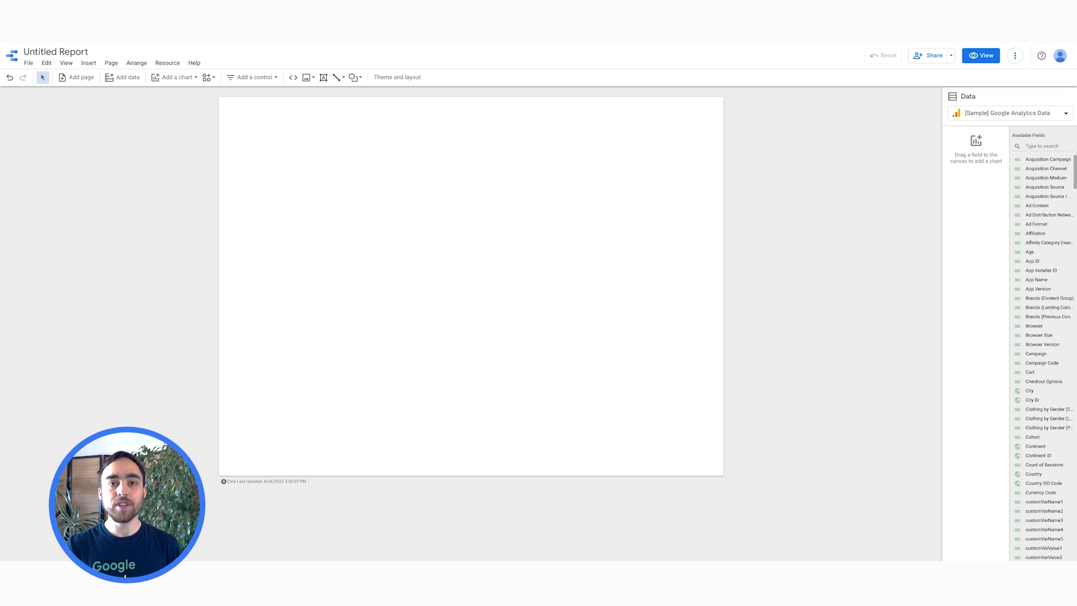
mouse_move(175, 77)
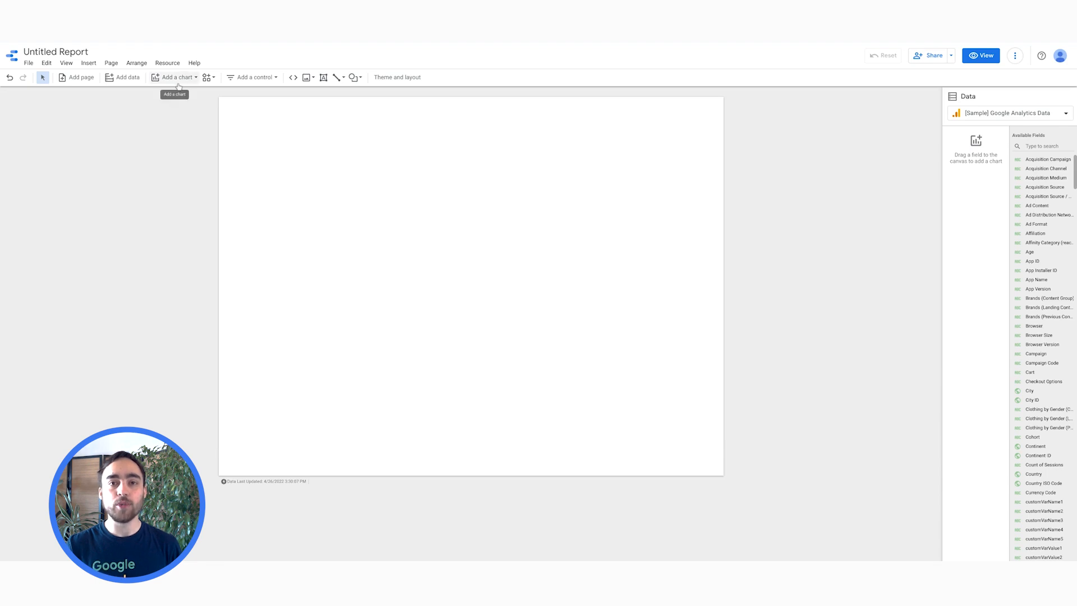
Insert a Geo chart of sessions by country and a country table with Sessions and Pageviews
click(176, 77)
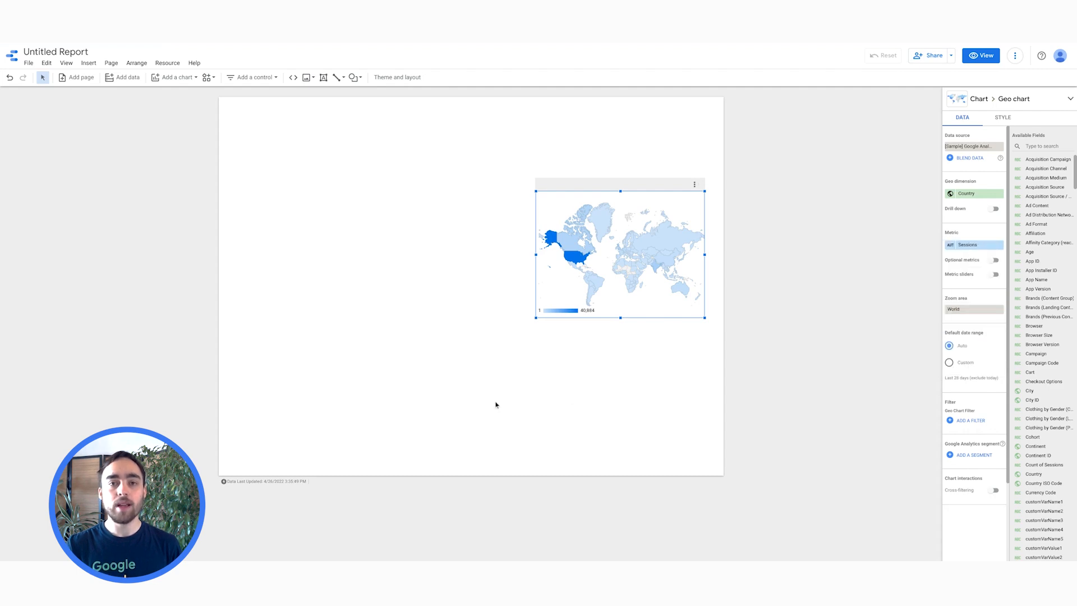
click(175, 77)
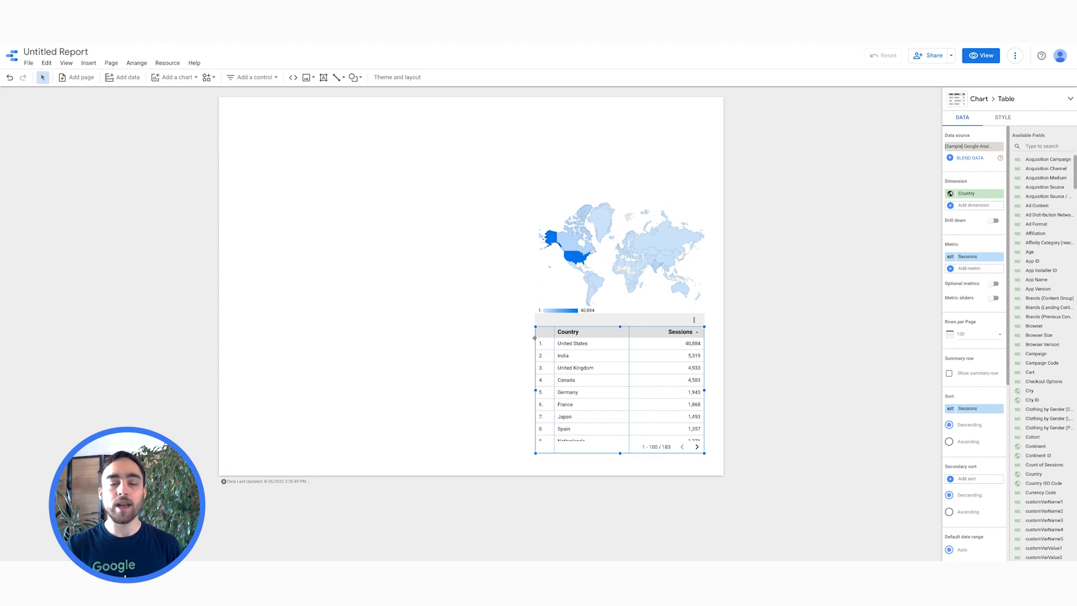
mouse_move(959, 282)
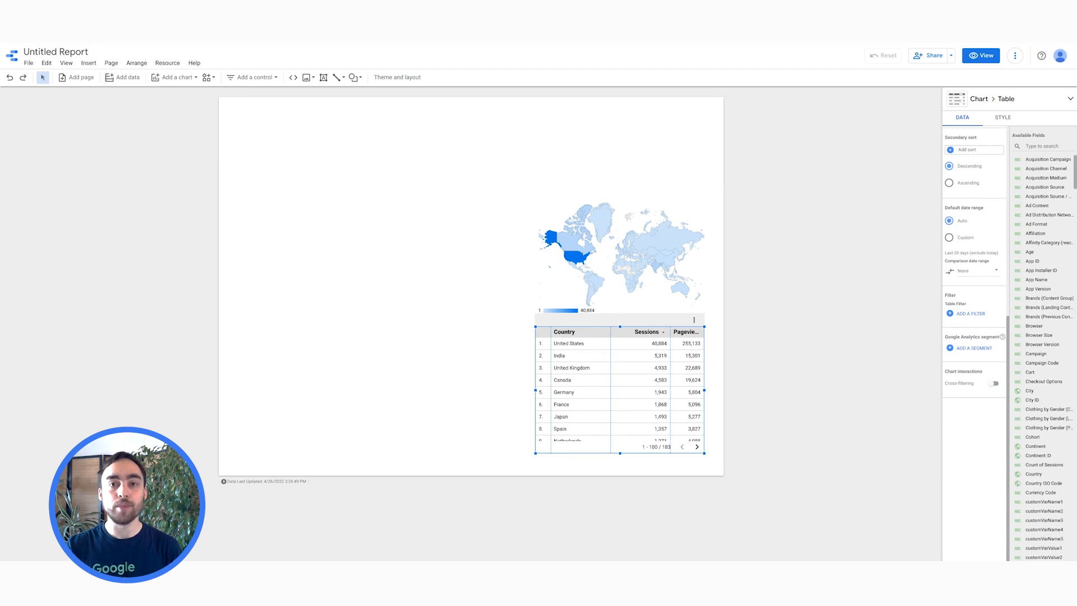
mouse_move(796, 397)
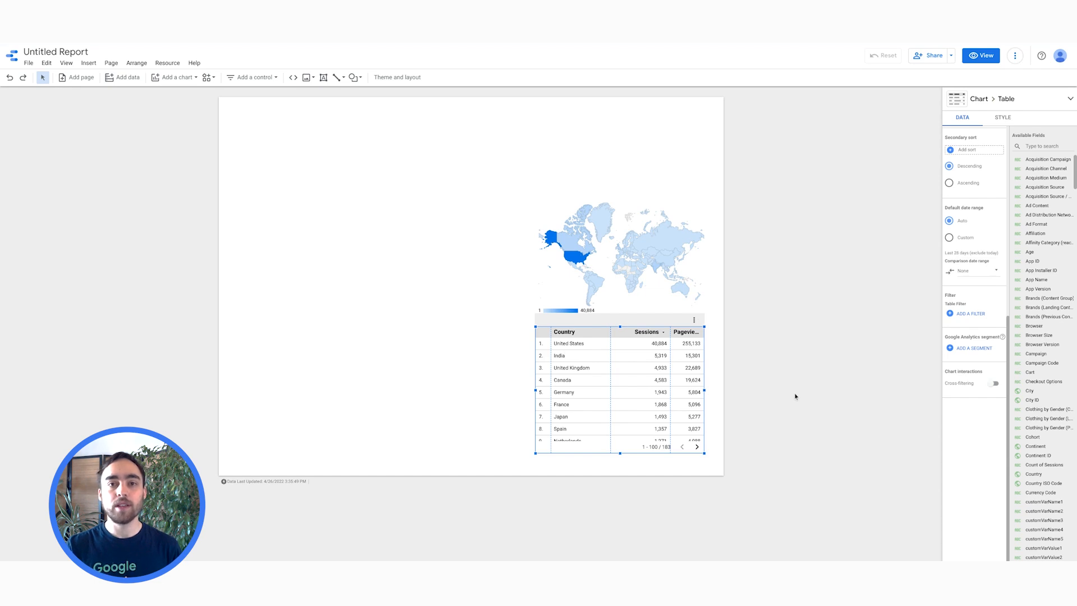
Display the table's Pageviews column (Column #2) as bars, then show the report's Theme and layout choices
click(1003, 117)
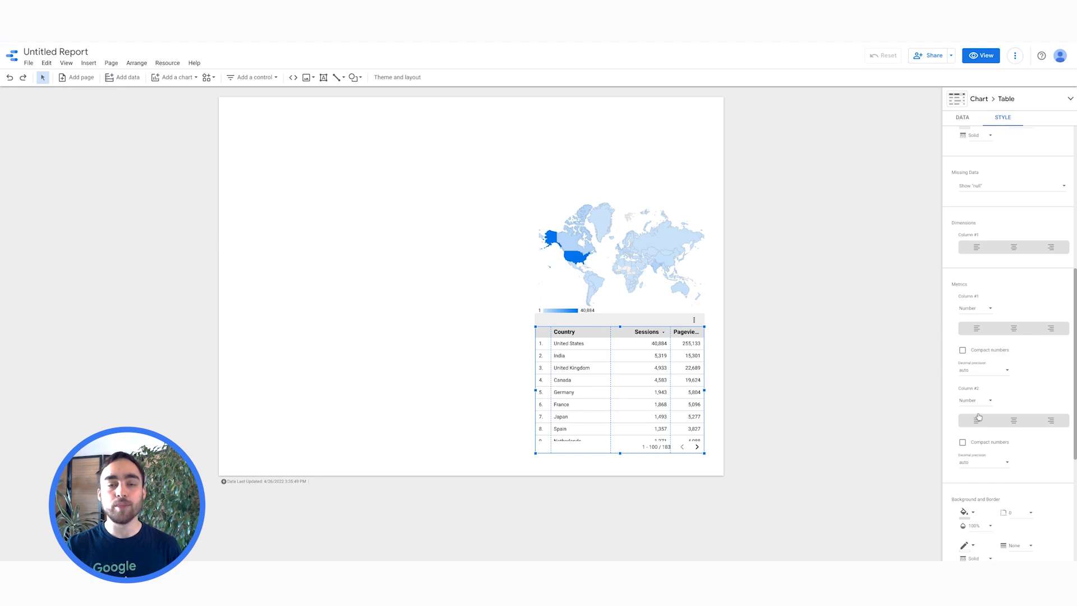
click(969, 400)
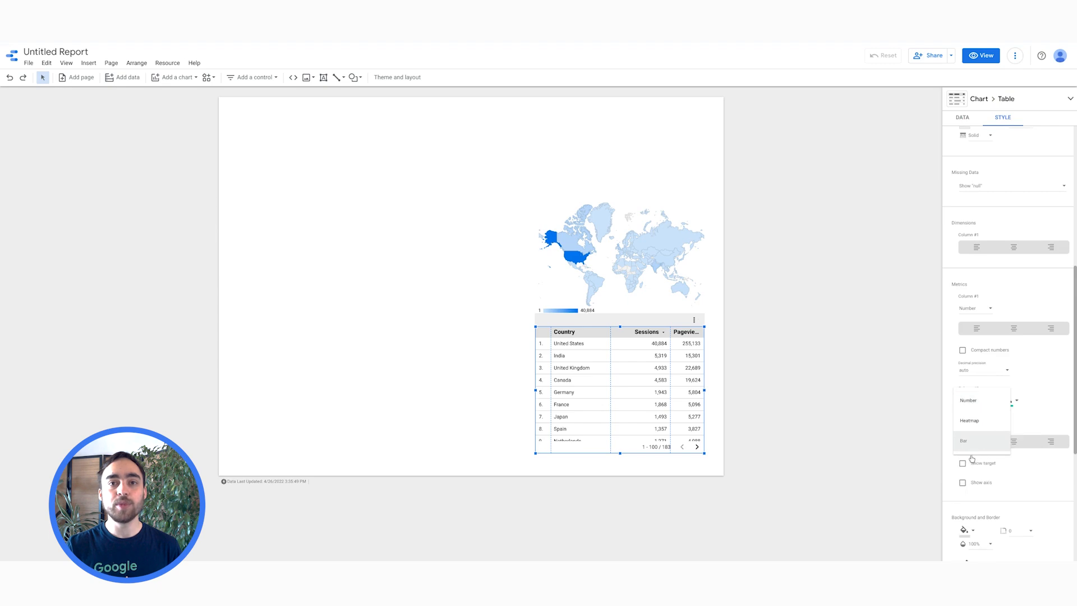
click(963, 441)
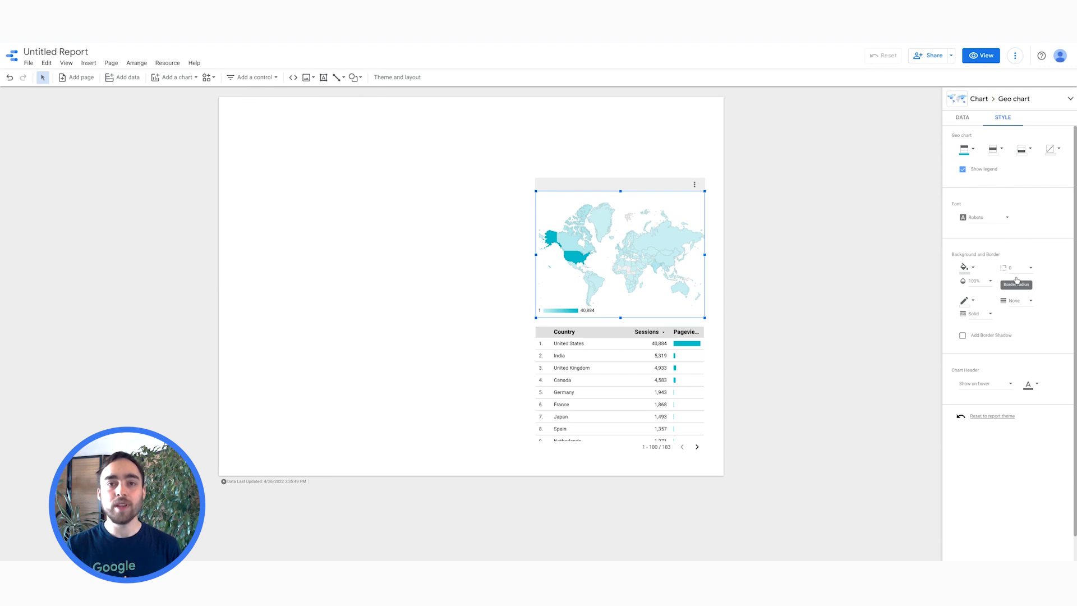
click(397, 77)
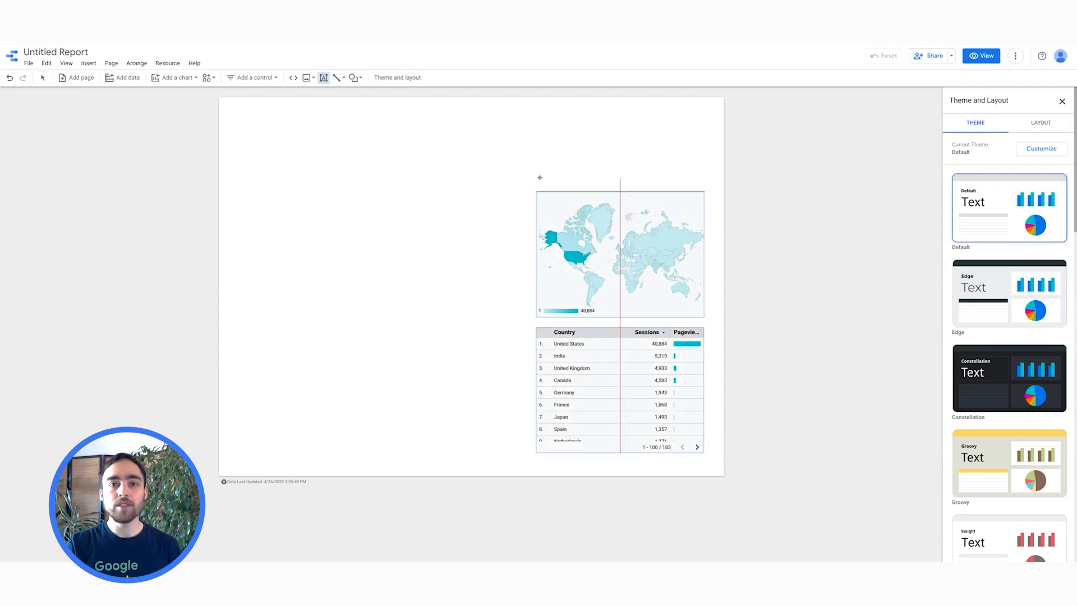
Title the map 'What are the top countries for session' and make the heading bold
text(What are the)
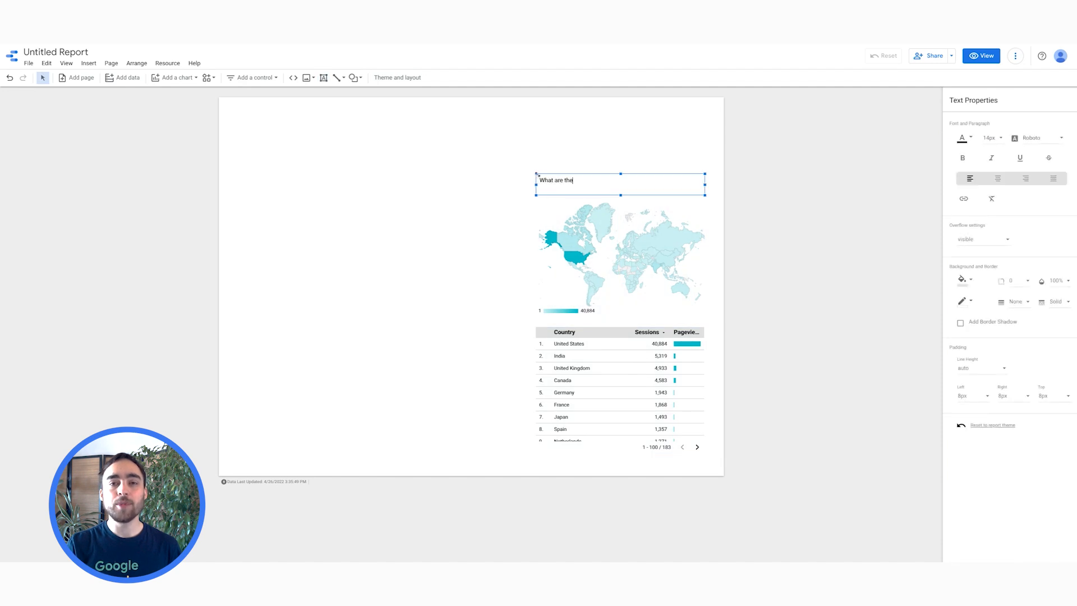
text(top countries for session)
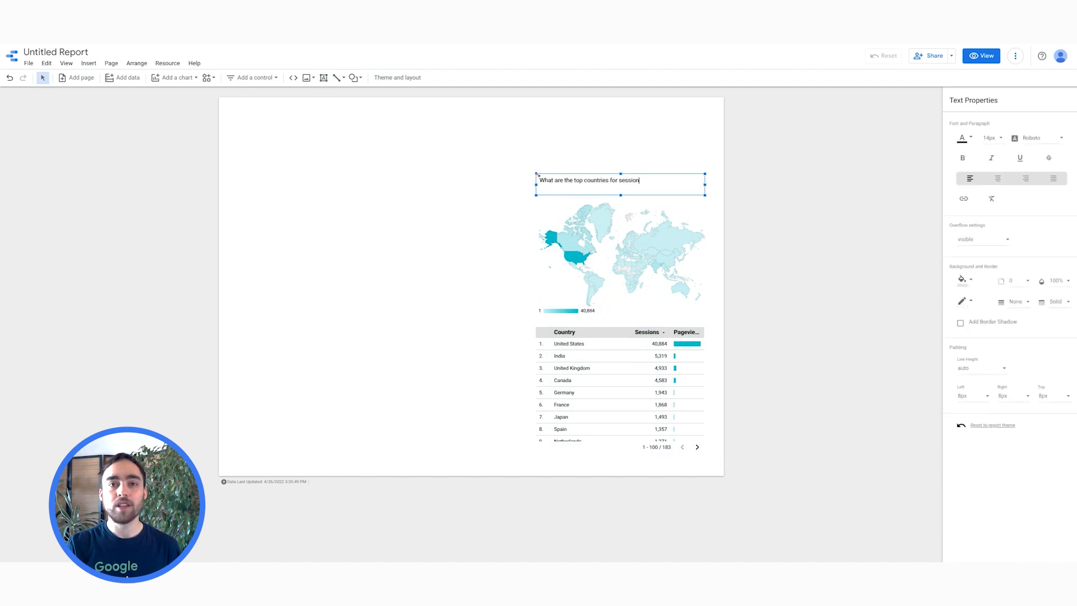
click(963, 158)
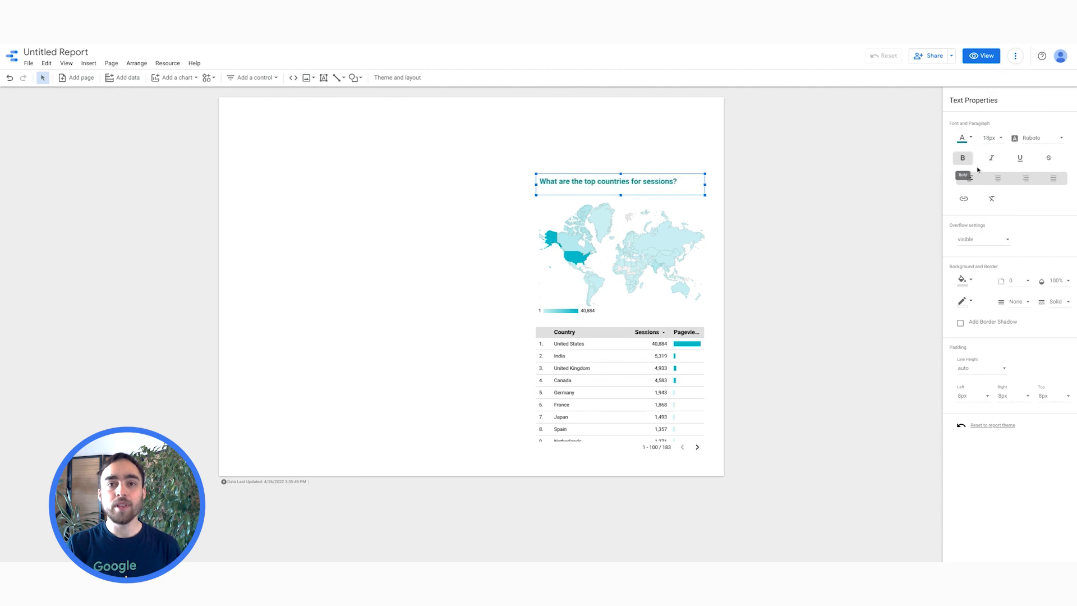
Alt-drag a copy of the heading to the left and reword it 'How are site sessions trending over time?'
click(997, 179)
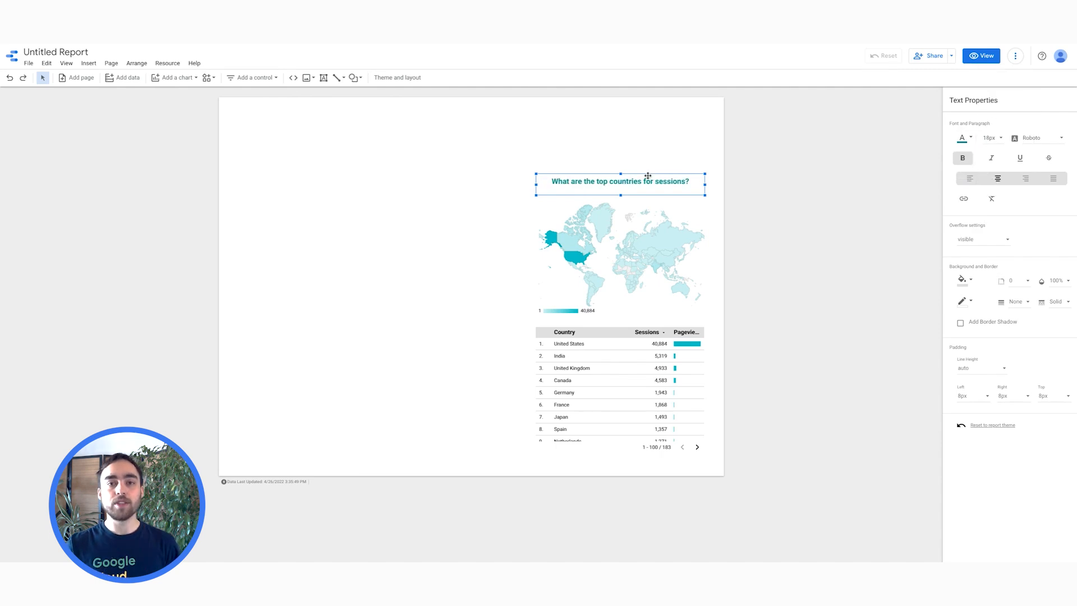
drag(618, 181, 304, 178)
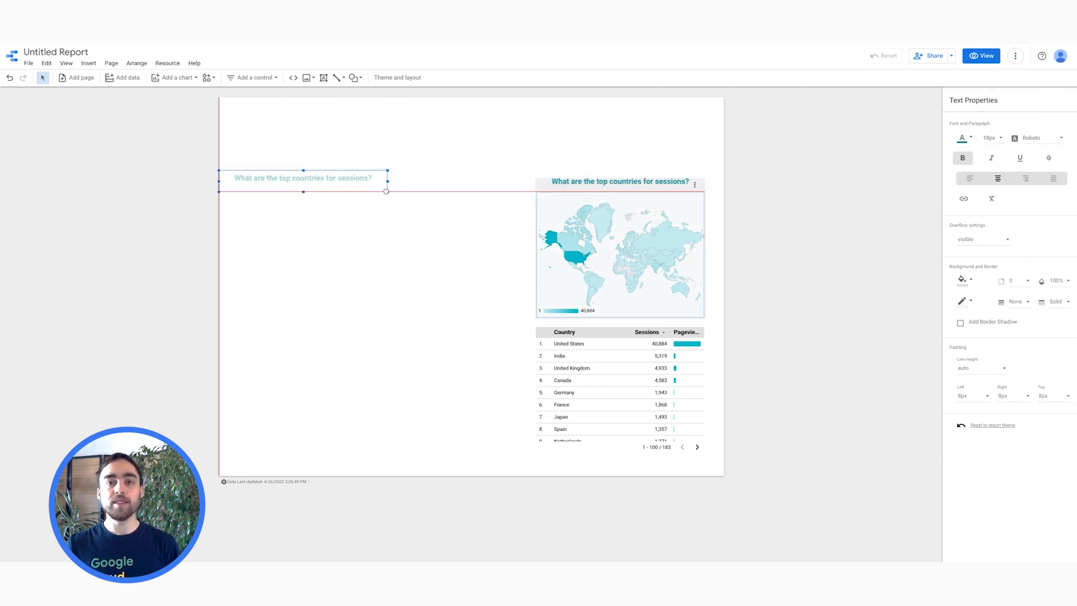
text(H)
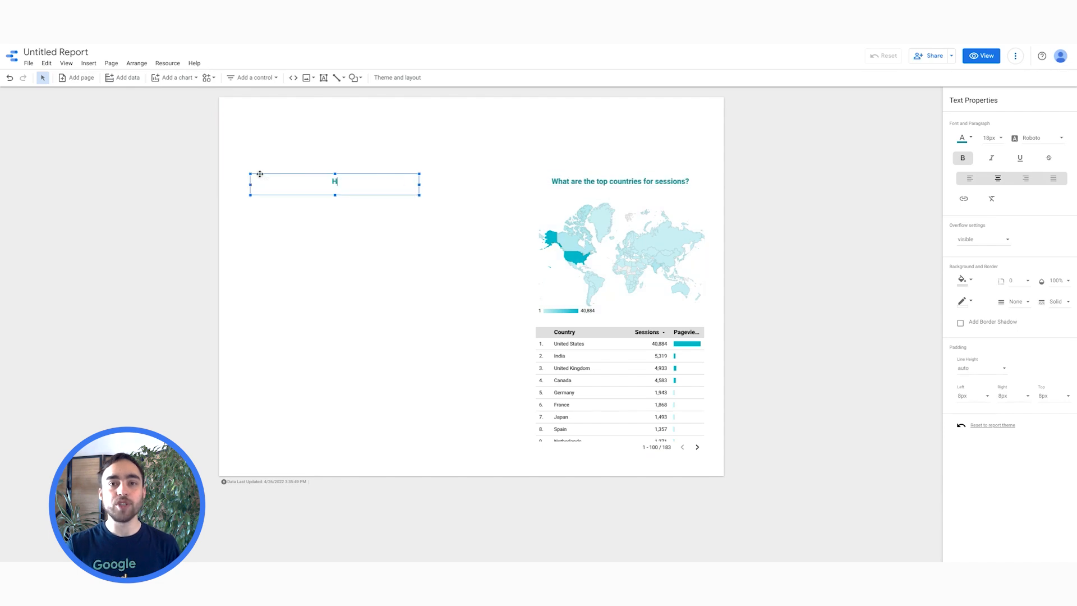
text(How are site sessions trending over time?)
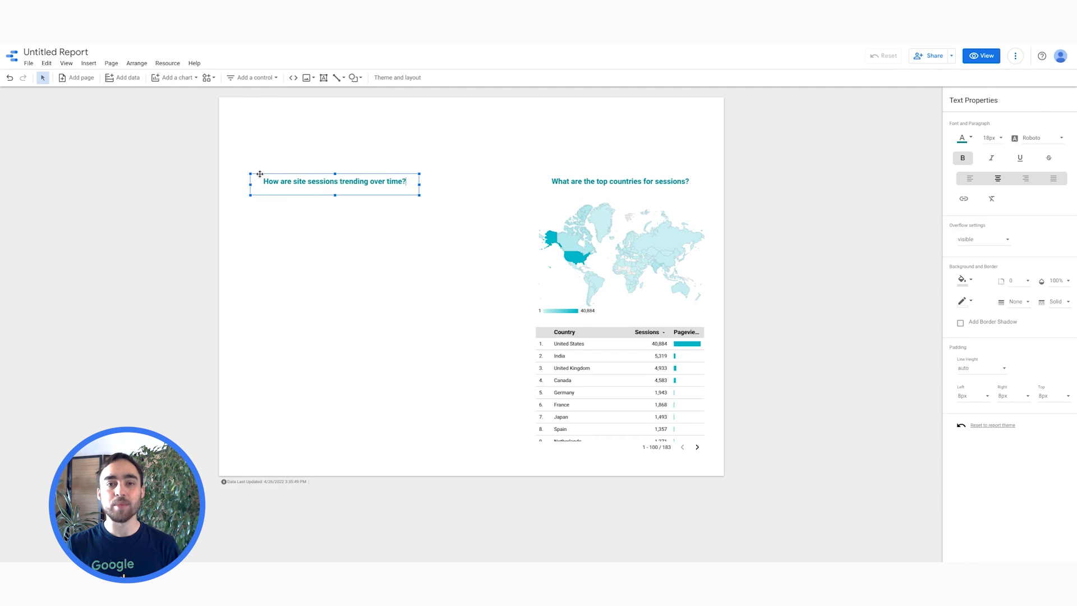
click(174, 77)
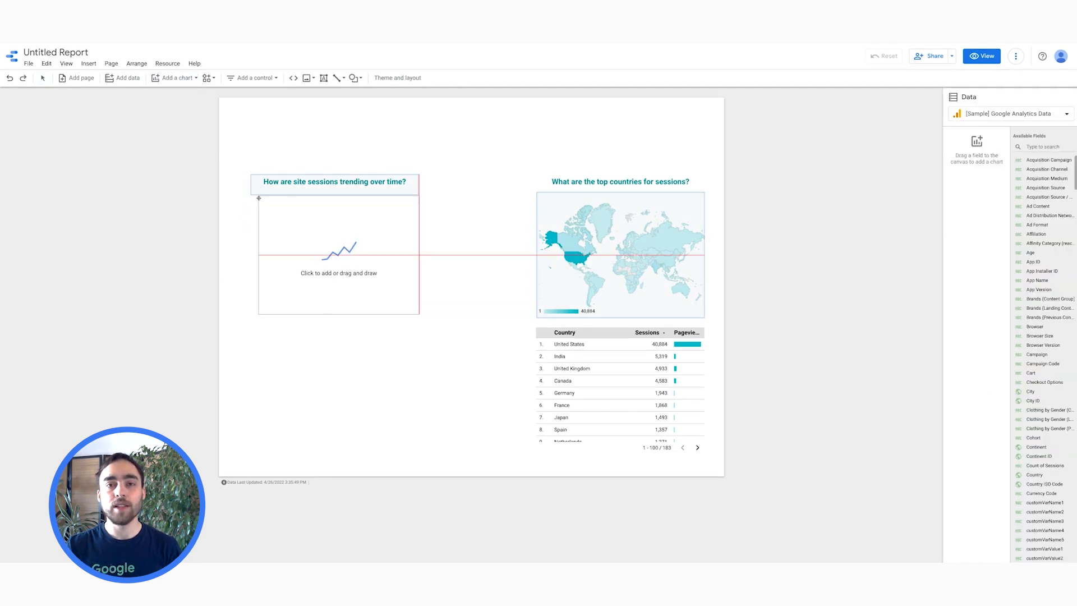
Place a sessions Time series under the left heading, compared to Previous period, with legend at Bottom
click(338, 258)
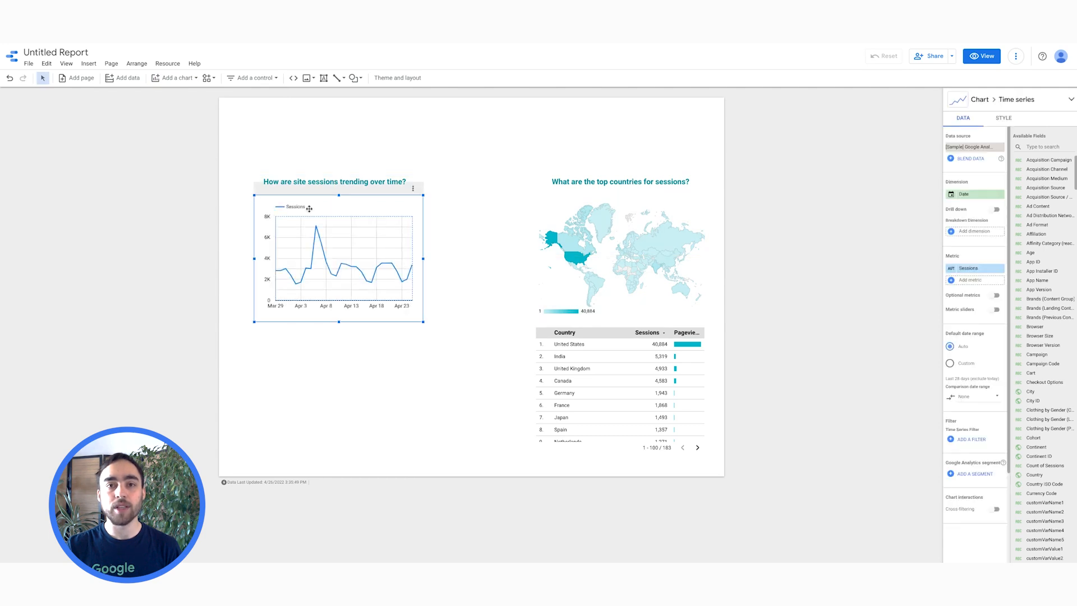
mouse_move(474, 249)
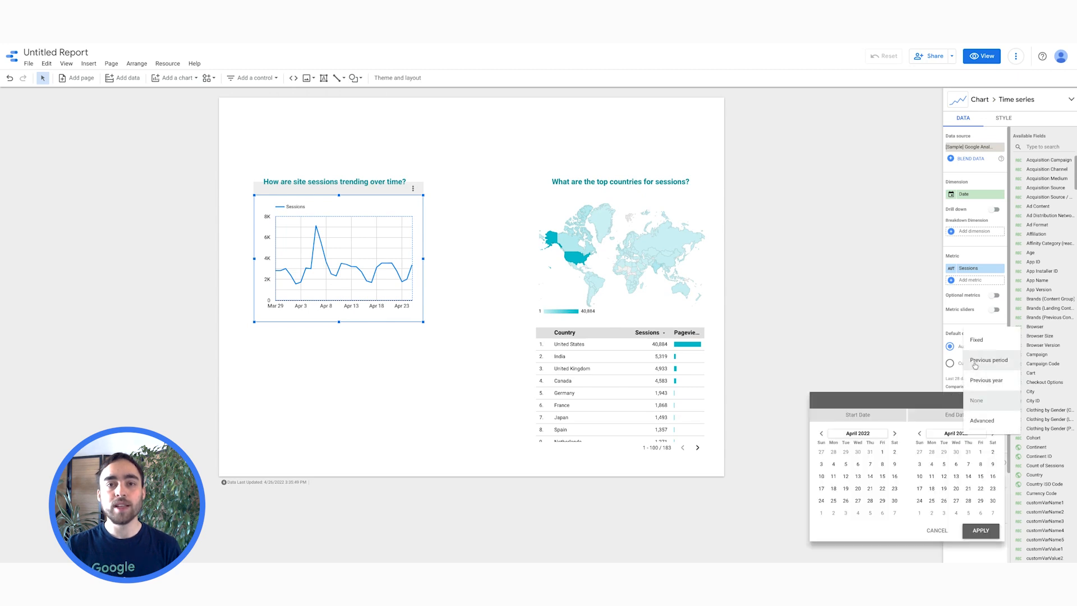
click(988, 360)
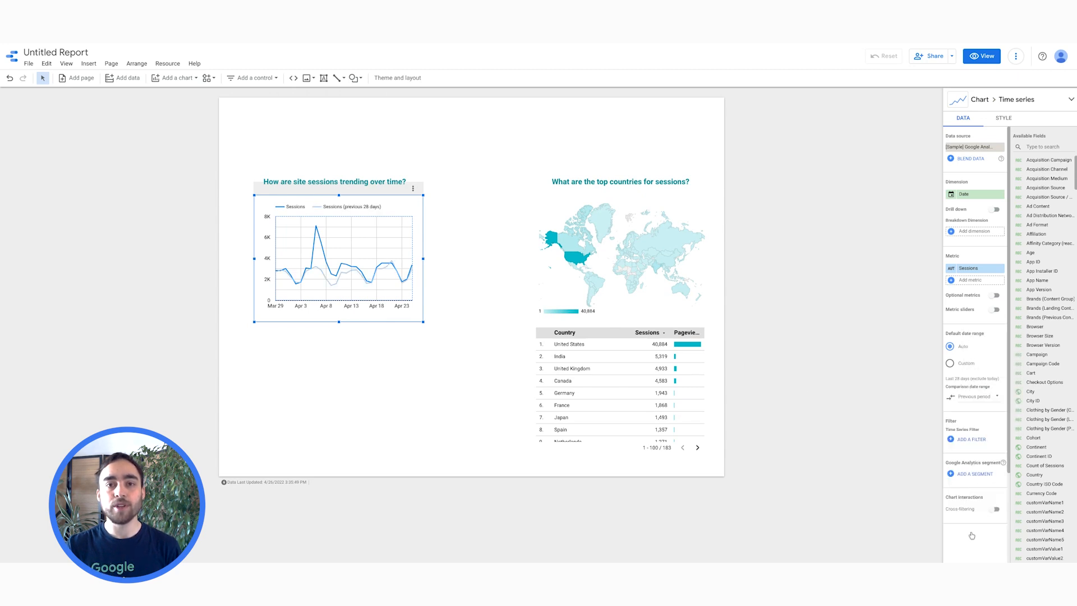
click(1003, 117)
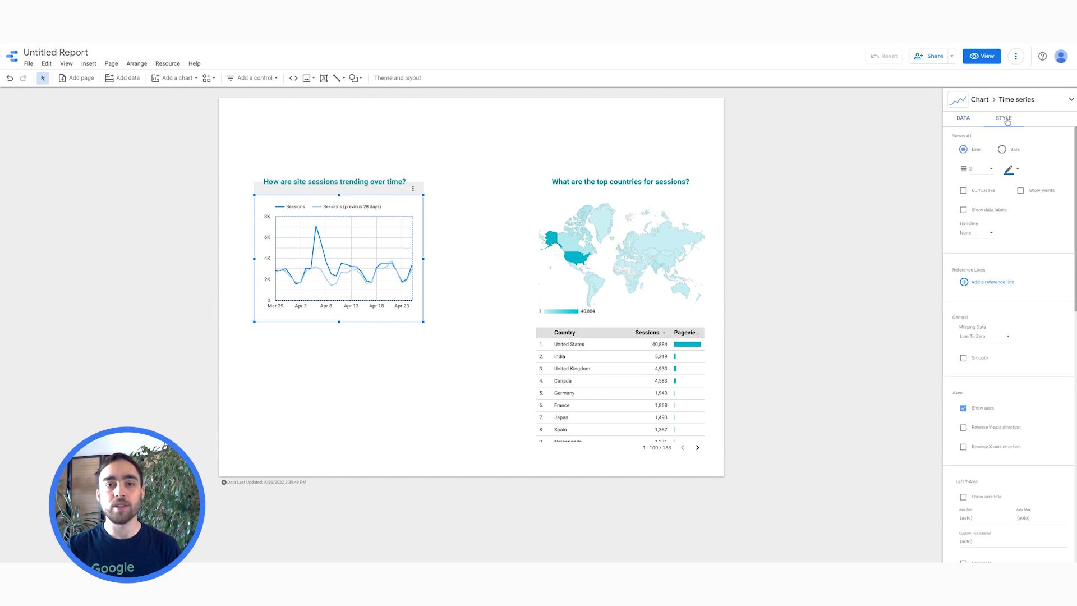
scroll(down, 3)
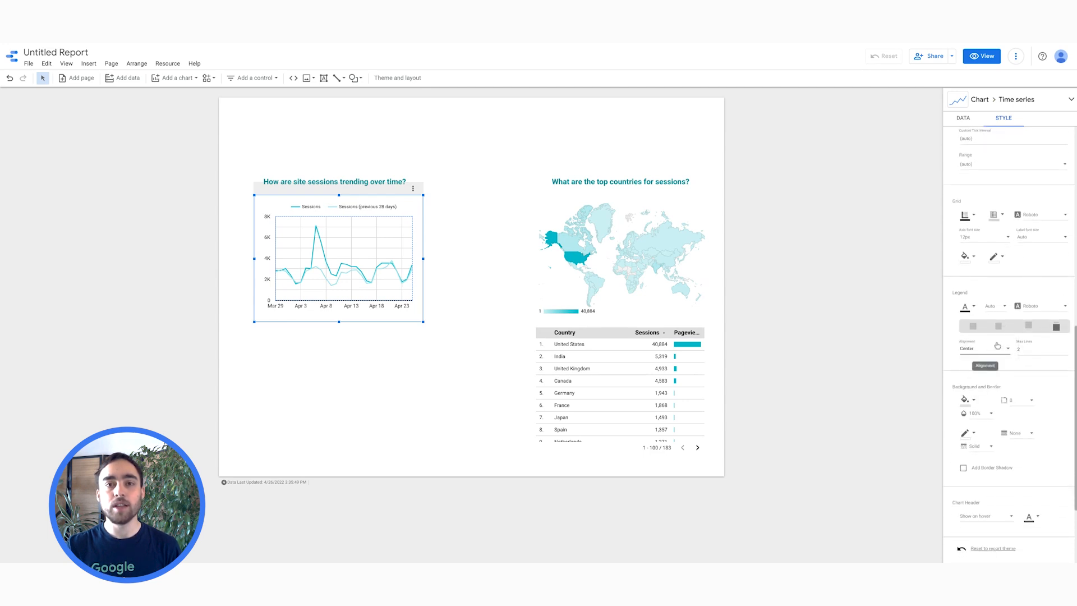
click(1028, 325)
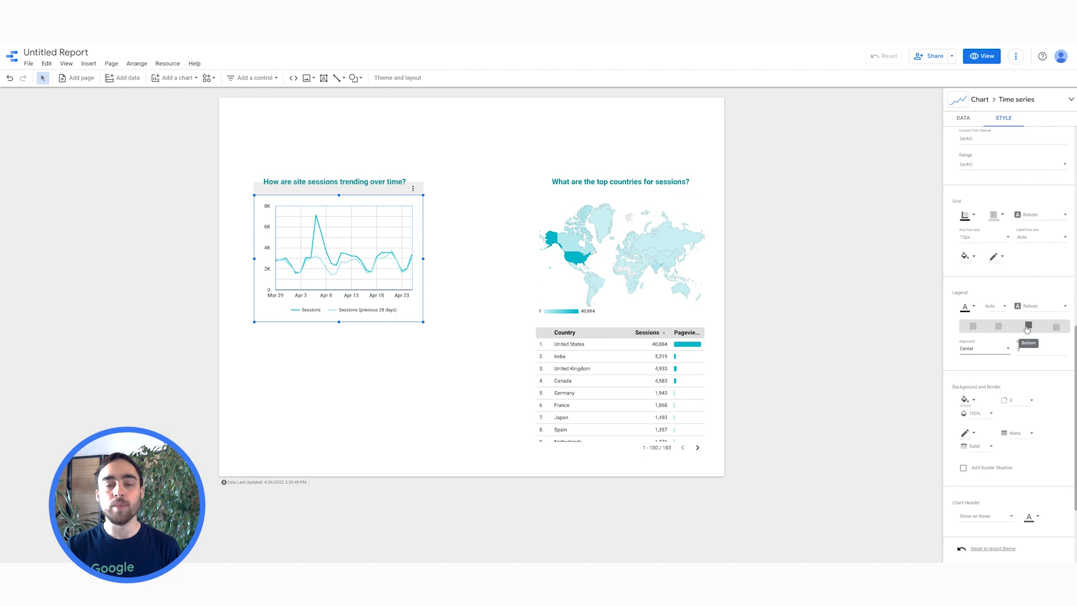
click(963, 117)
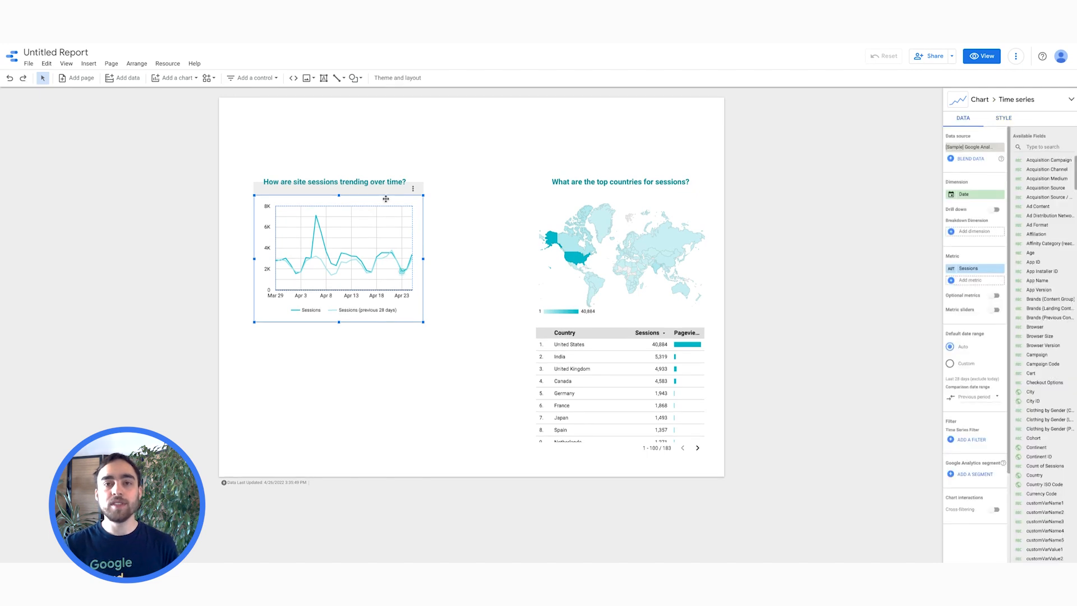
Insert a channel bar chart of Sessions and Pageviews below the trend and colour Sessions red
click(174, 77)
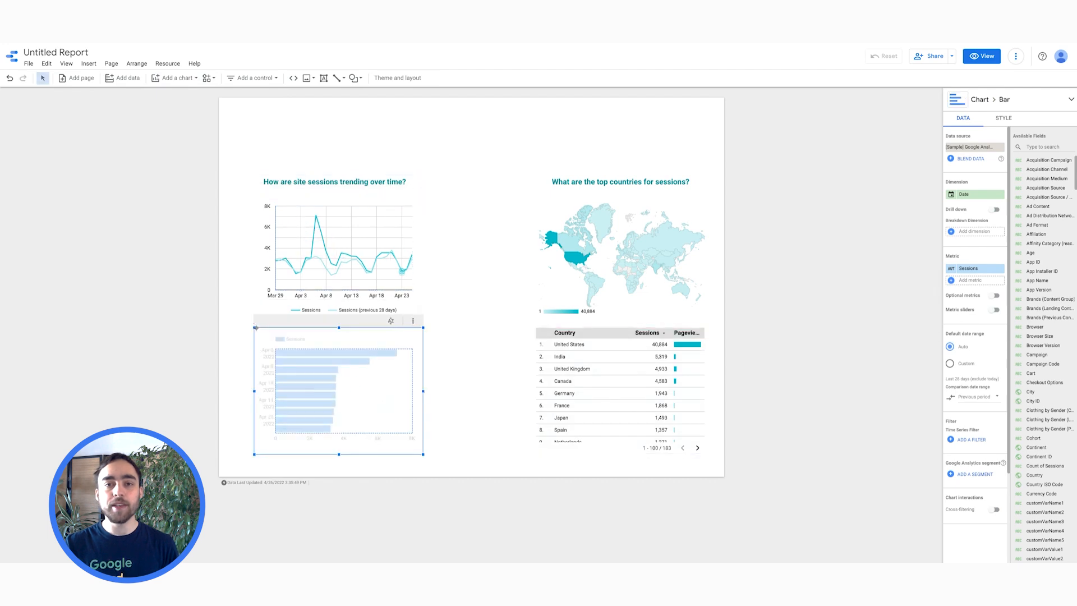
click(971, 194)
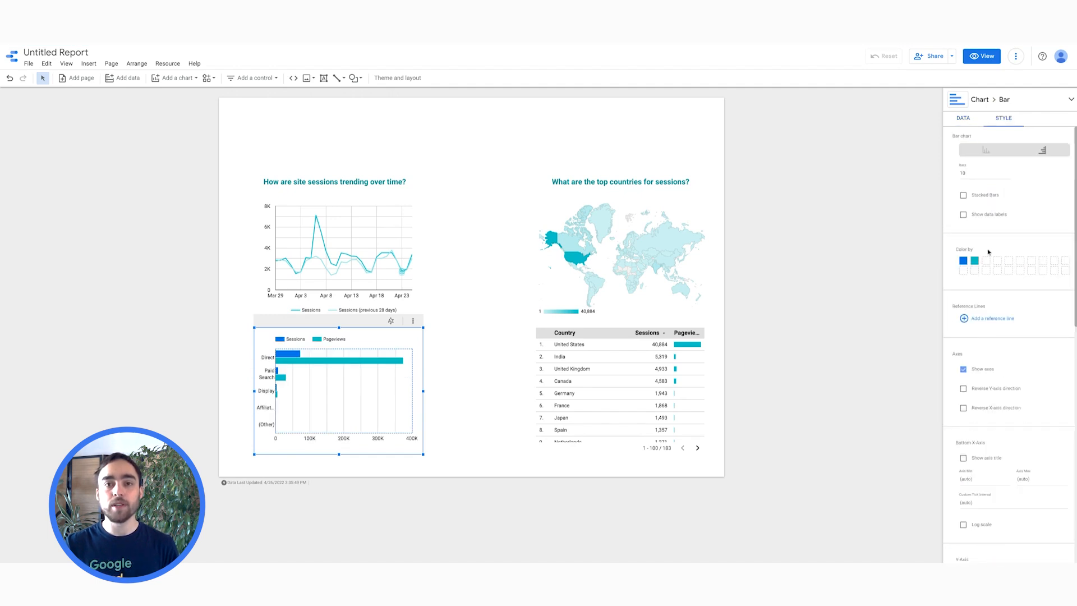
click(963, 260)
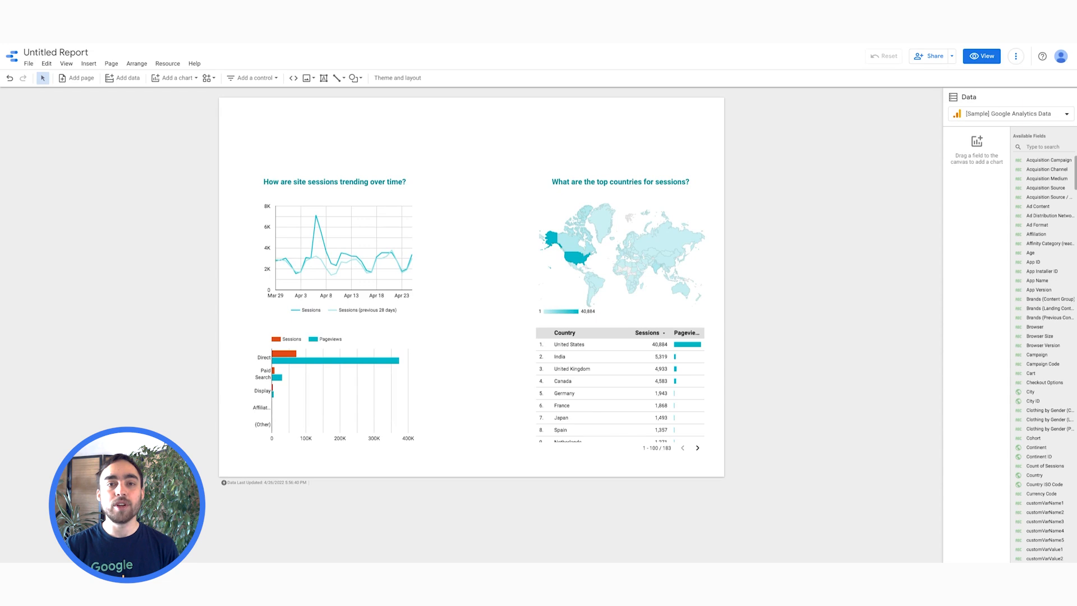
click(334, 385)
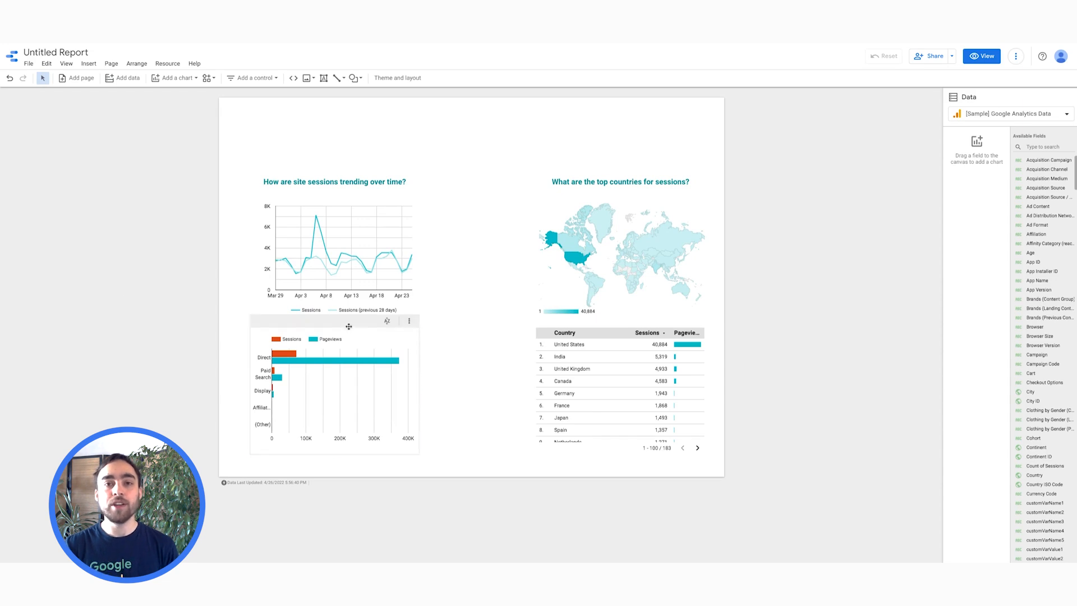
click(335, 385)
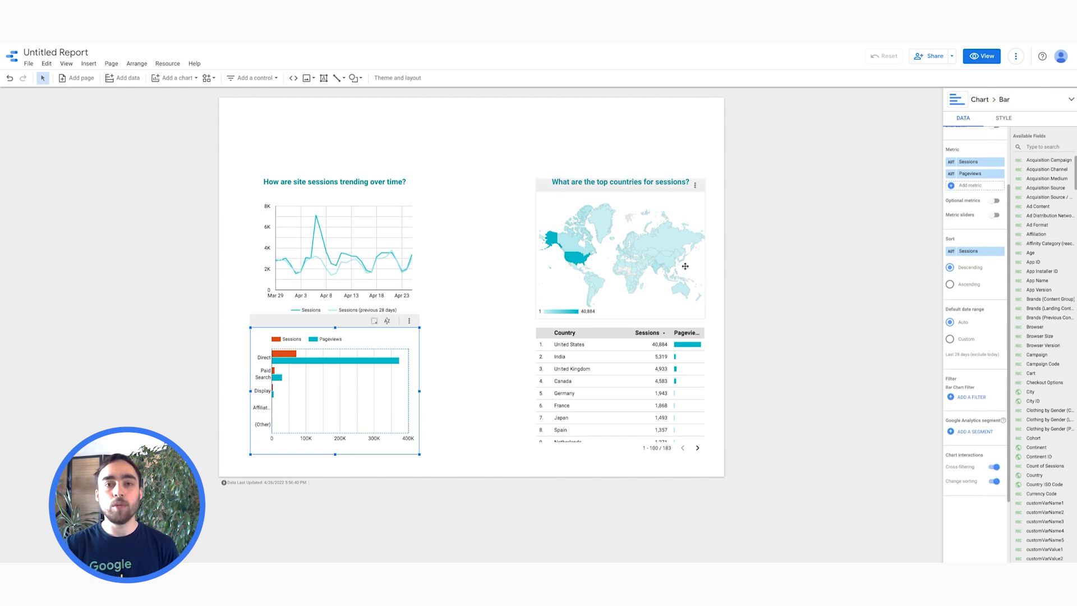
Enable Cross-filtering on the world map chart
click(619, 247)
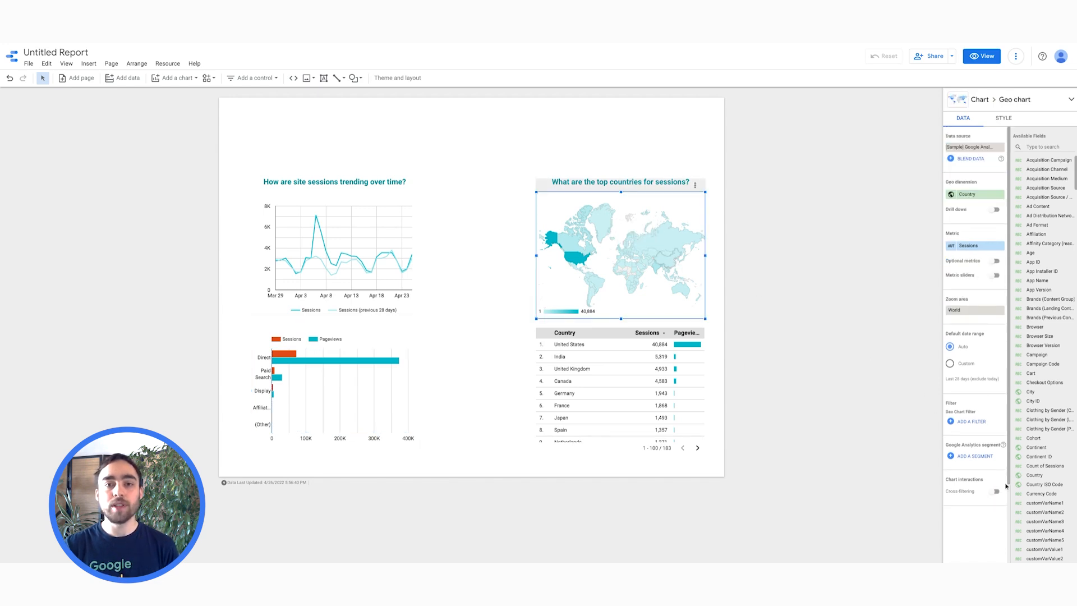
click(995, 492)
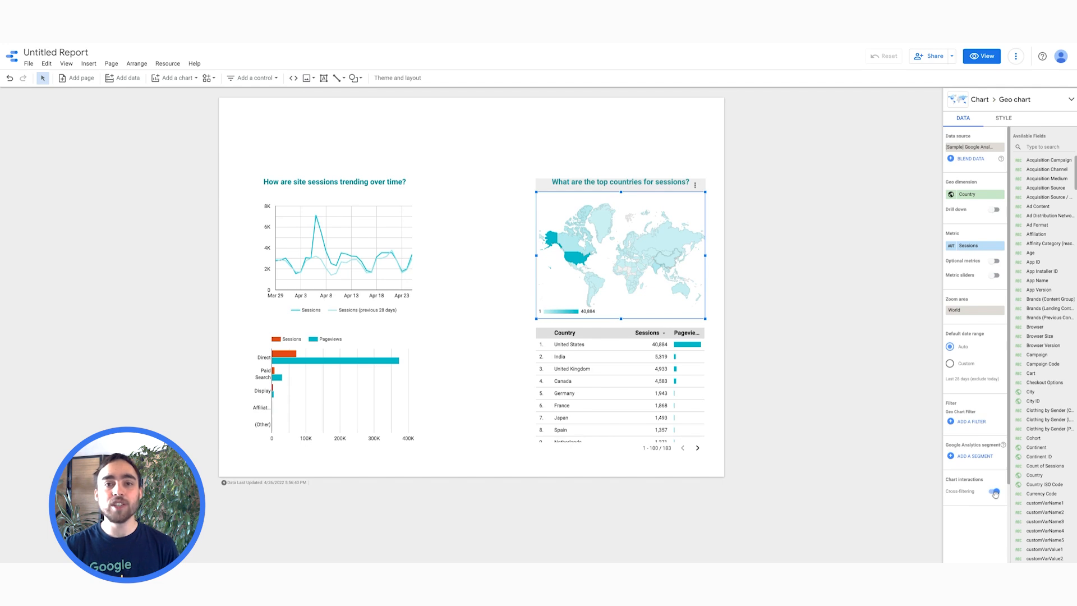
click(995, 492)
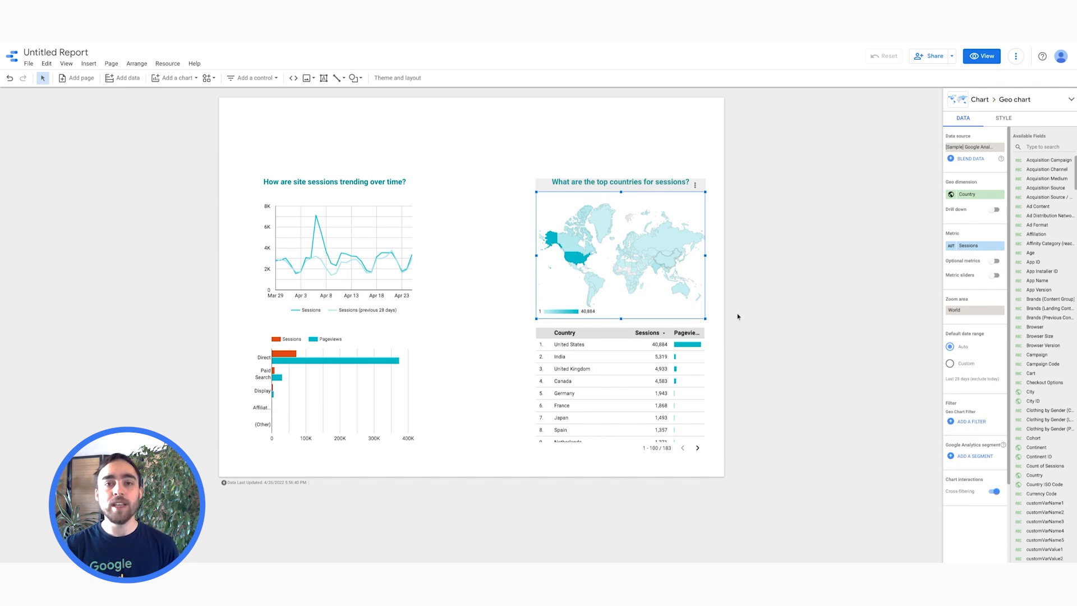
mouse_move(576, 259)
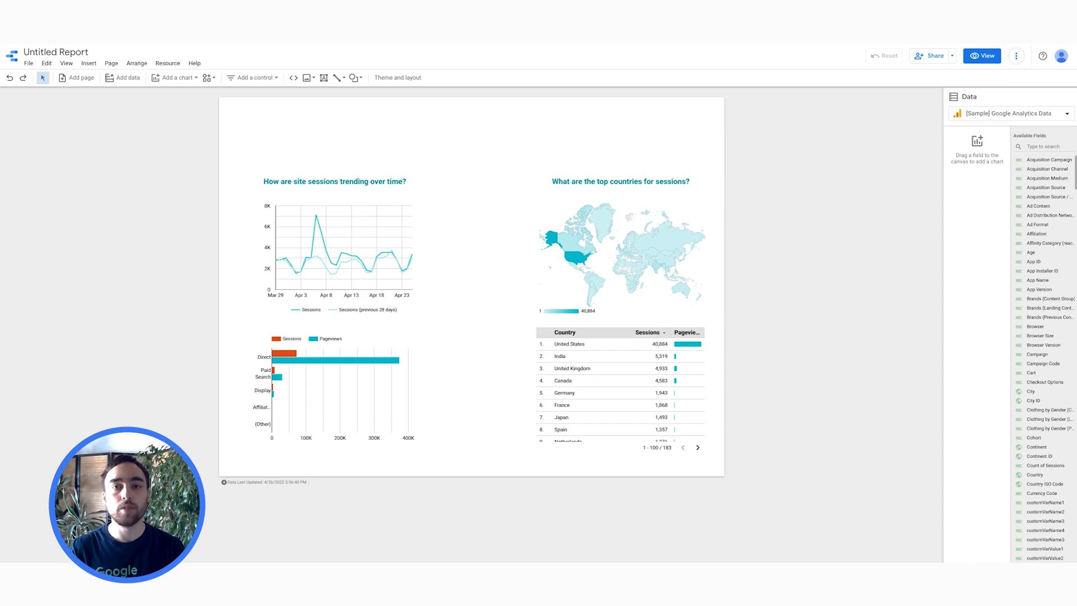
mouse_move(402, 108)
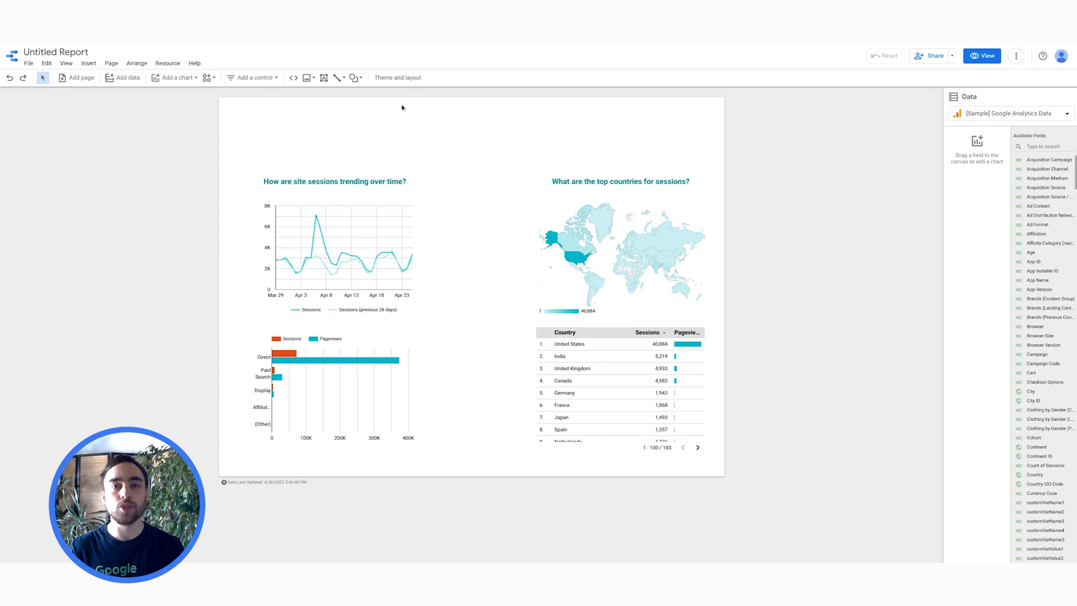
Add a Date range control at the top of the report
click(252, 77)
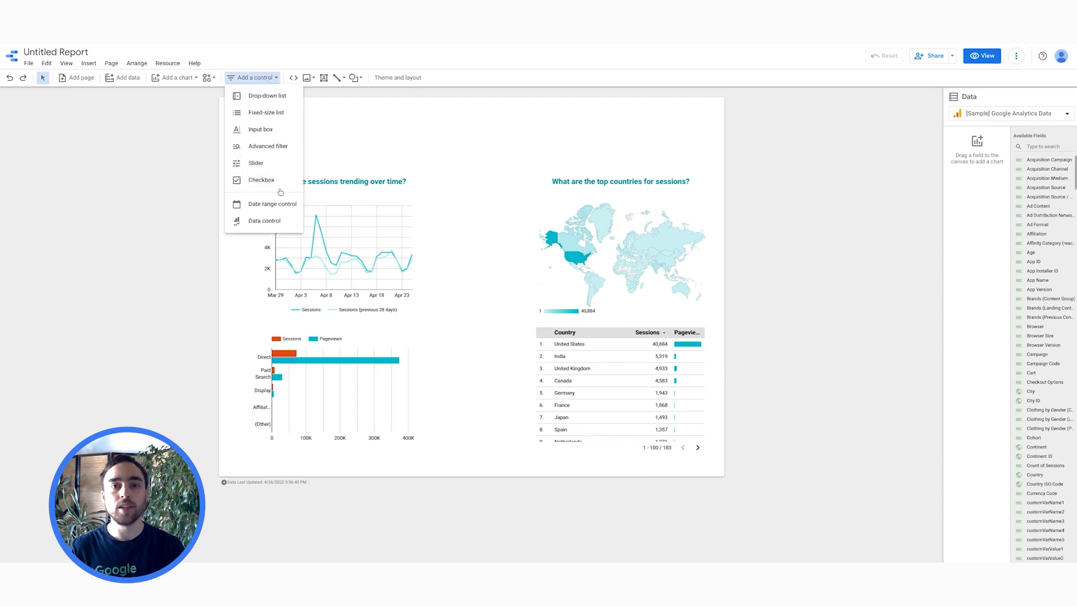
click(267, 94)
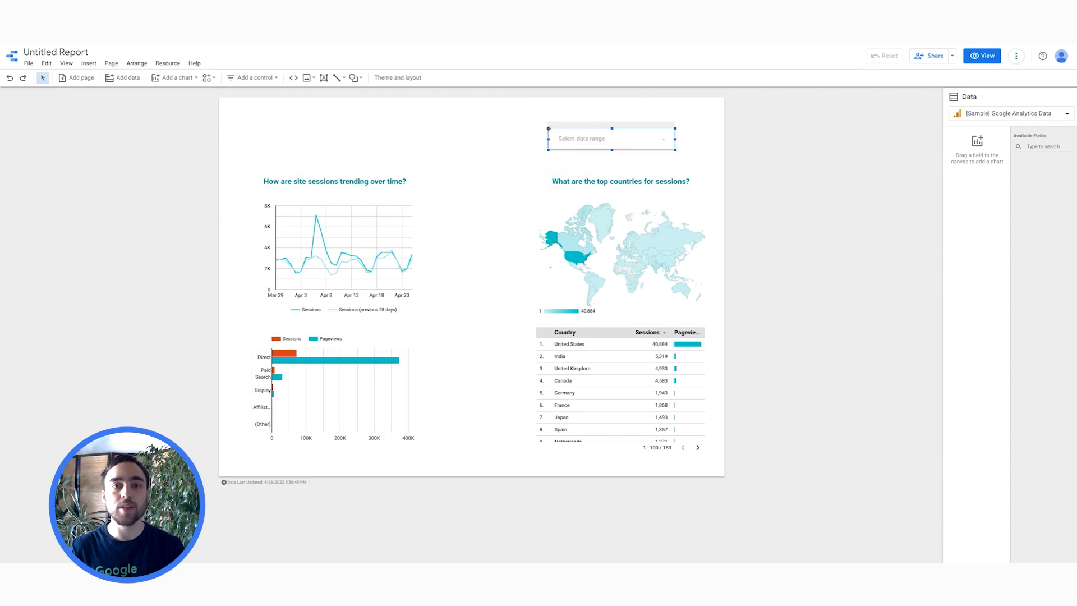
click(611, 138)
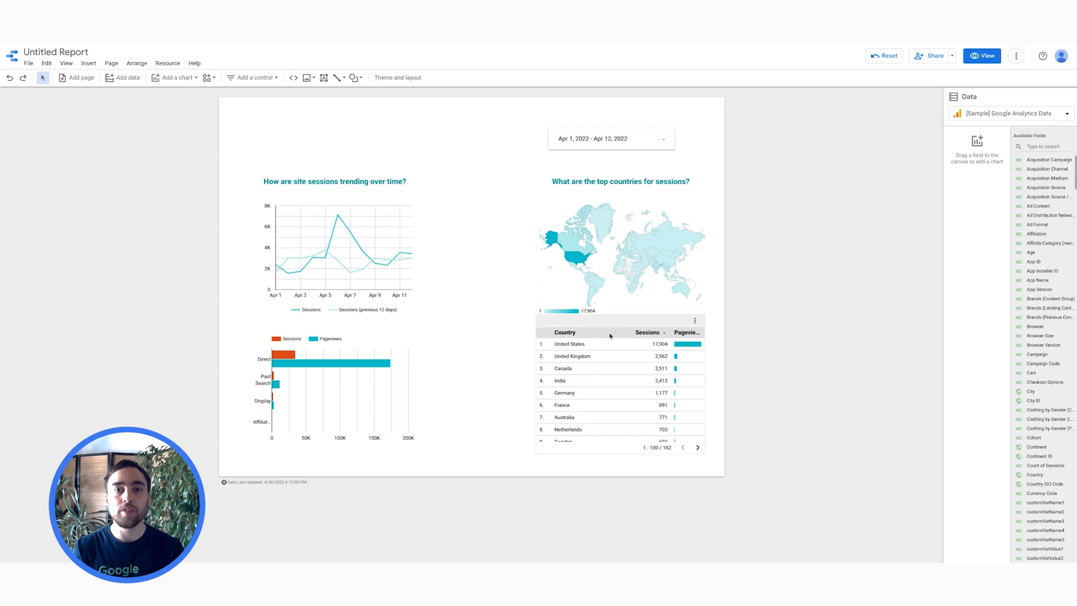
Add a Sessions metric to the country table shown as Percent of total relative to corresponding data
click(609, 336)
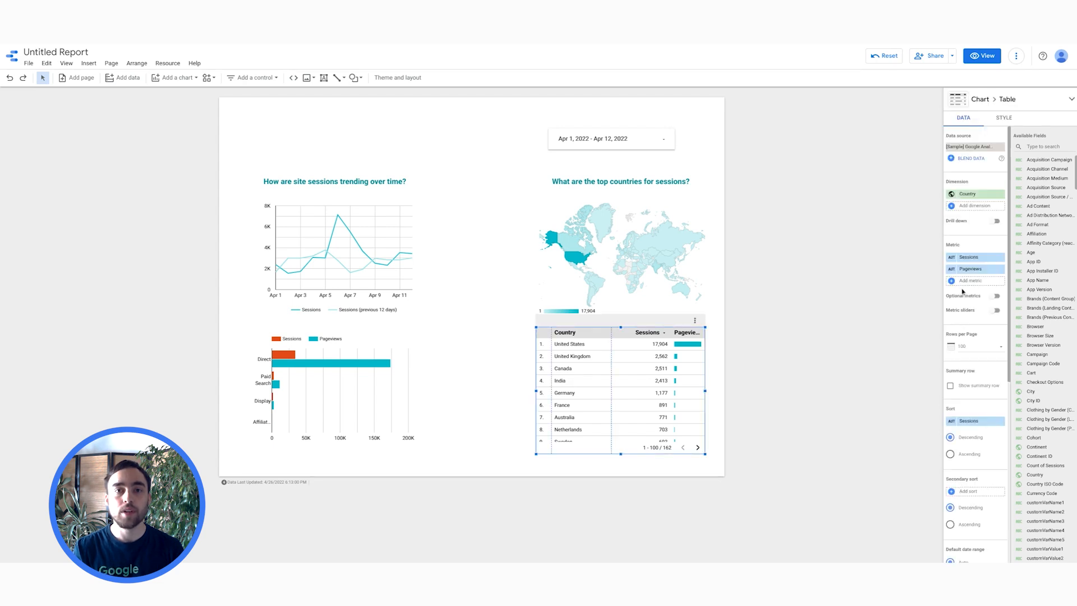
click(970, 280)
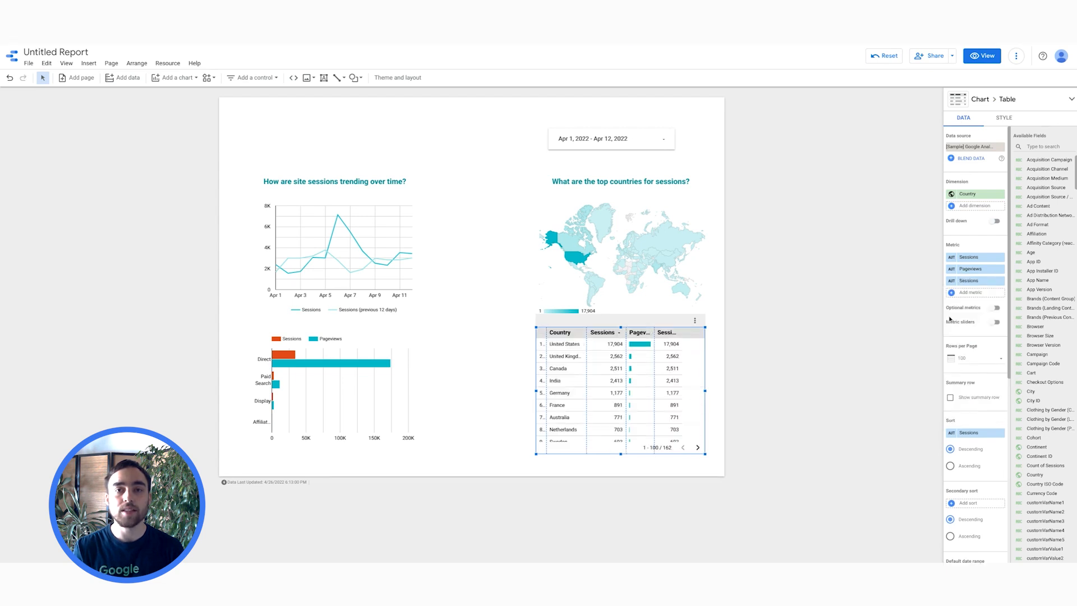
click(970, 268)
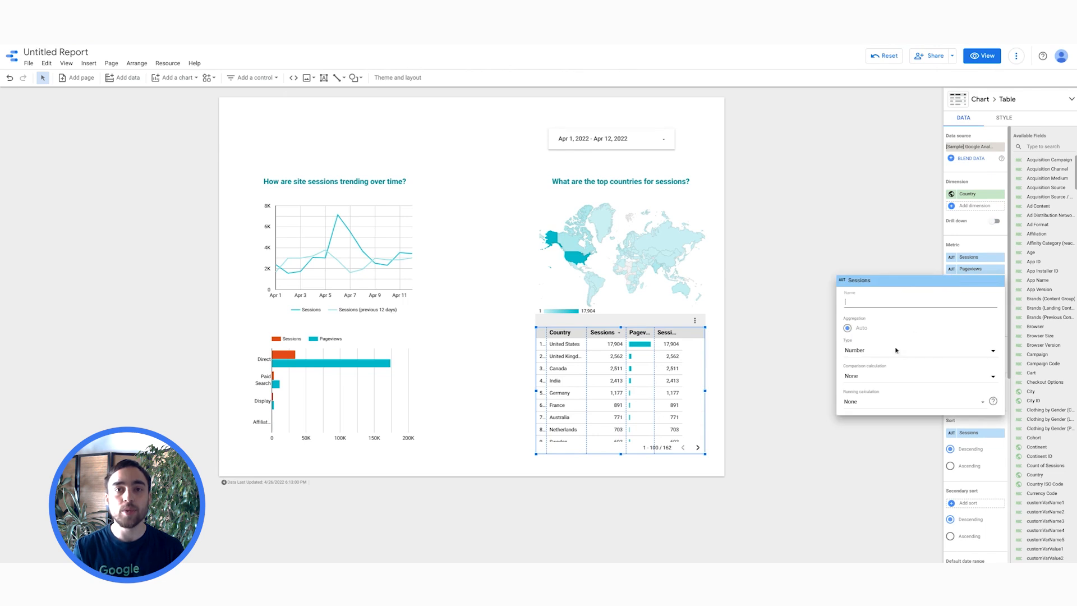
click(920, 376)
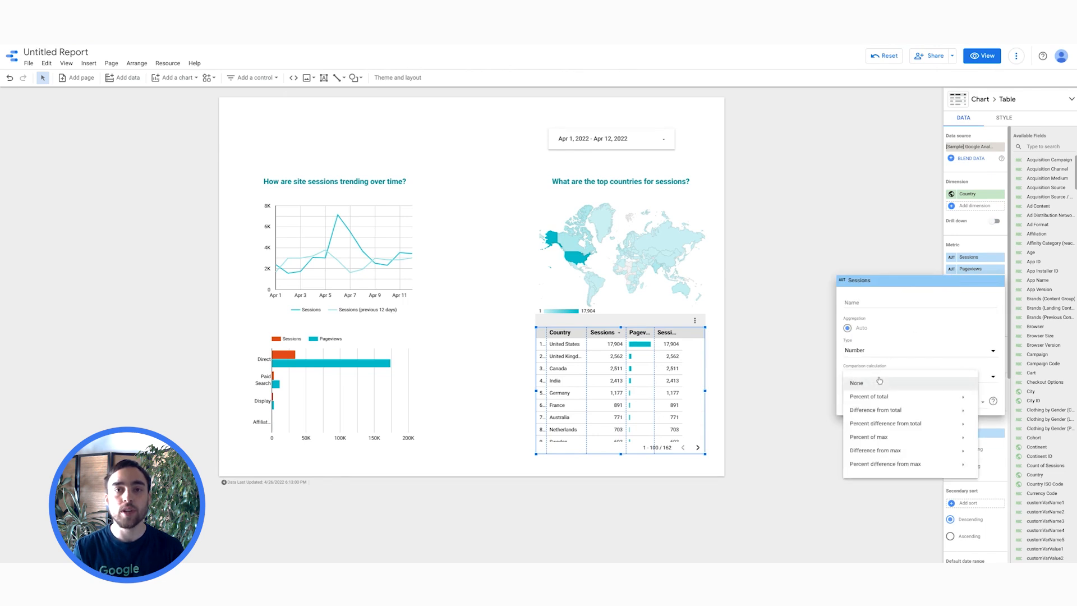
mouse_move(876, 396)
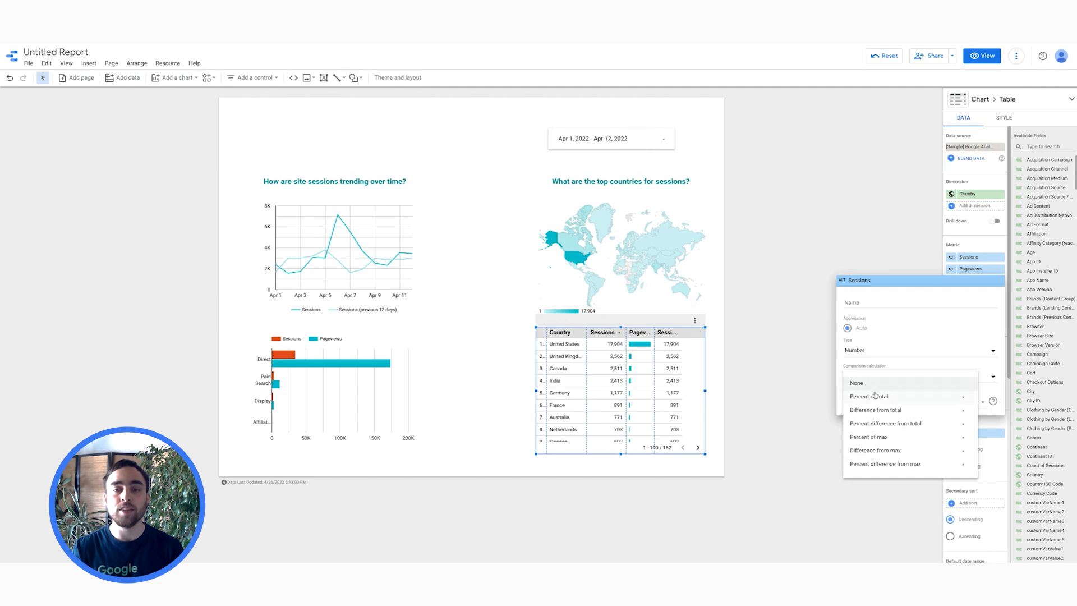
mouse_move(869, 397)
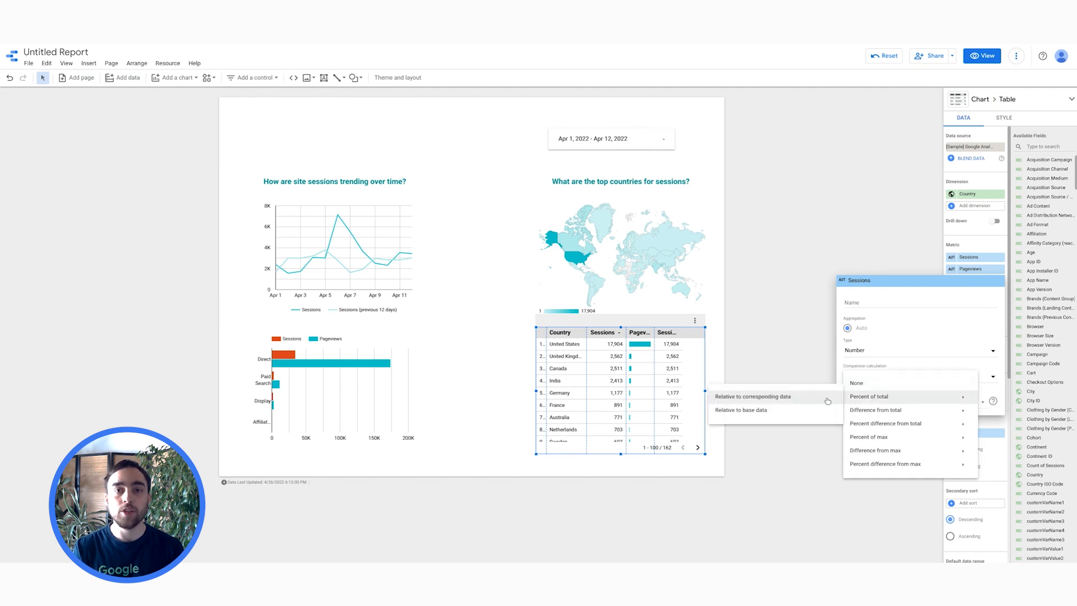
click(741, 410)
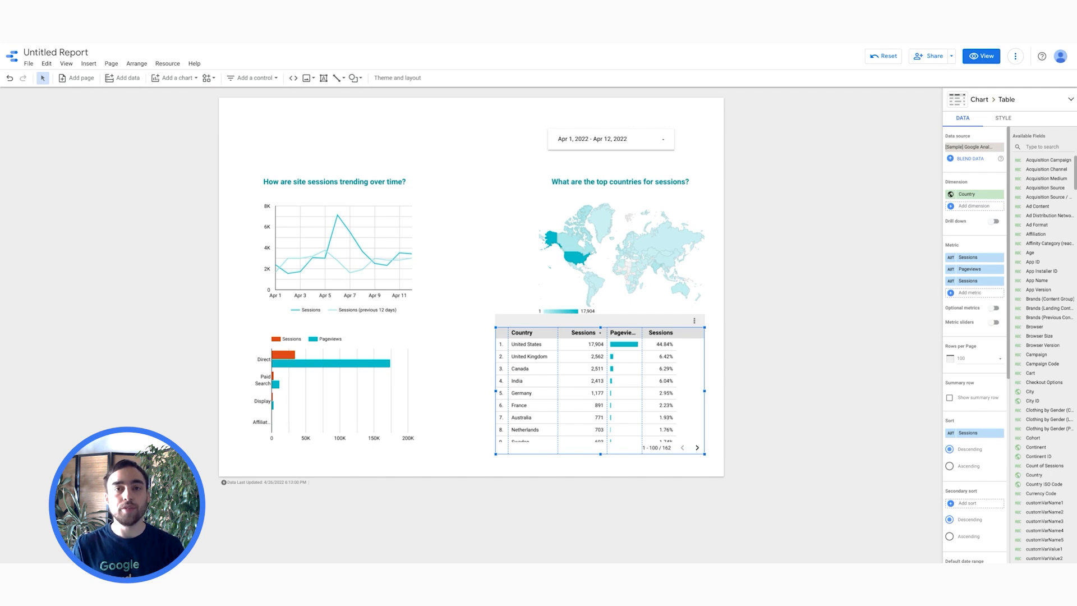
mouse_move(821, 422)
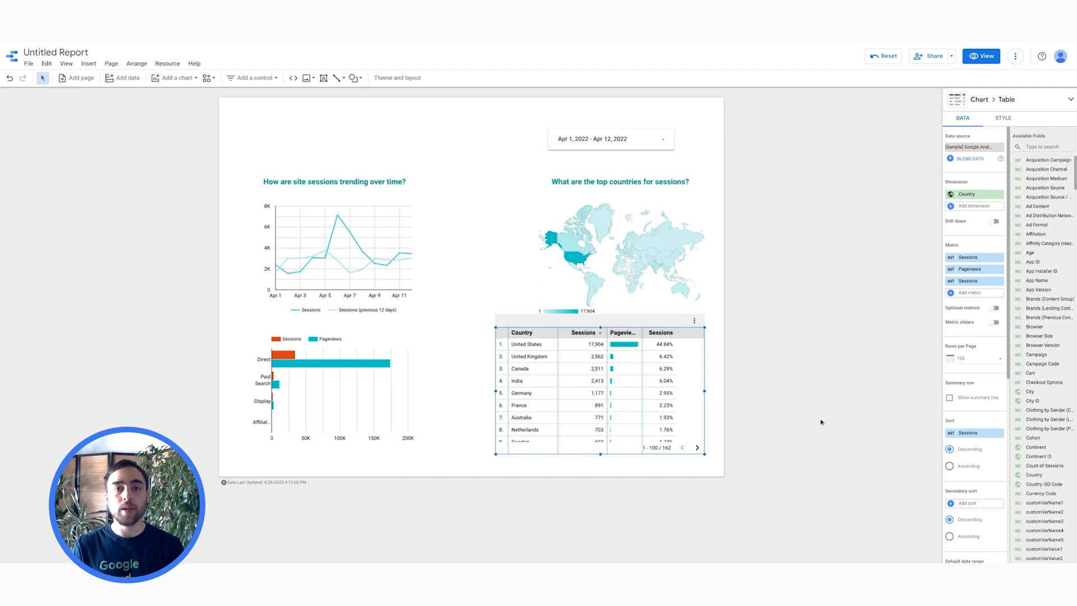
Create an 'Average page views / session' calculated field as Pageviews / Sessions and apply it to the table
click(970, 291)
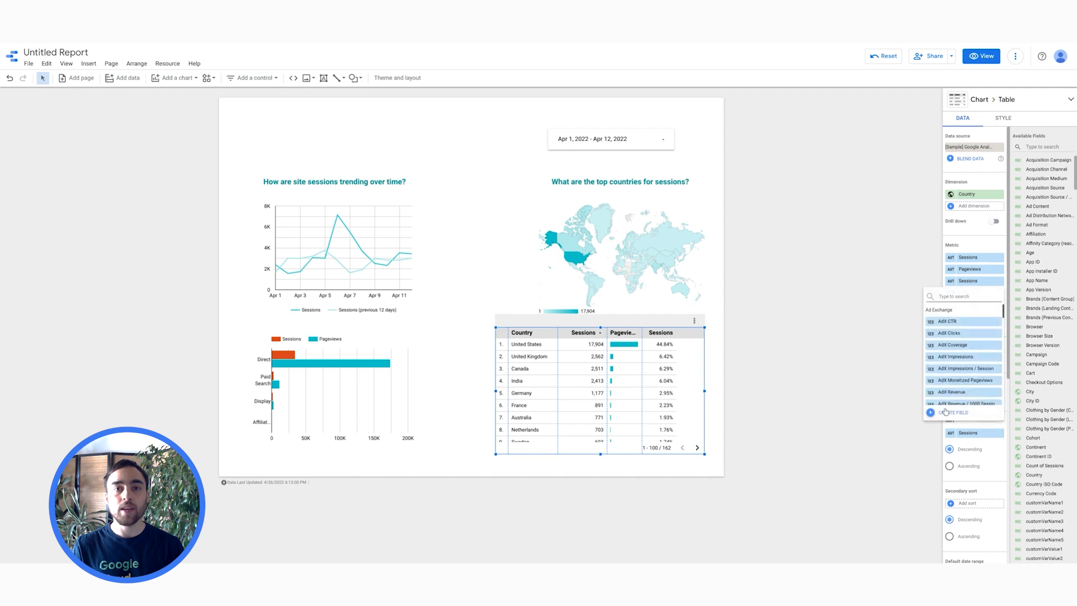
click(954, 413)
text(Average page vi)
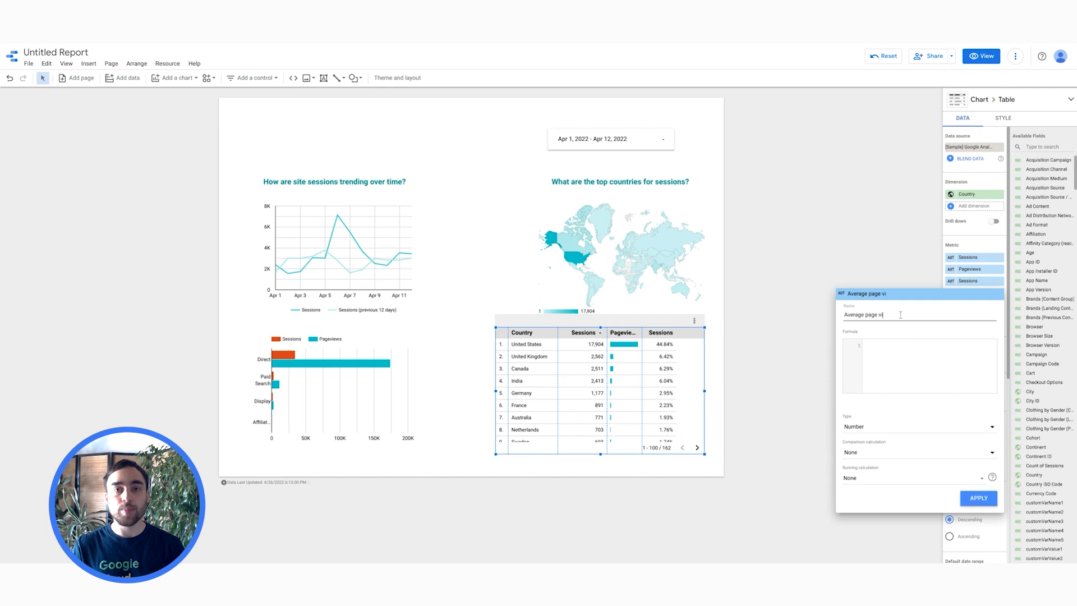
text(Pageviews /session)
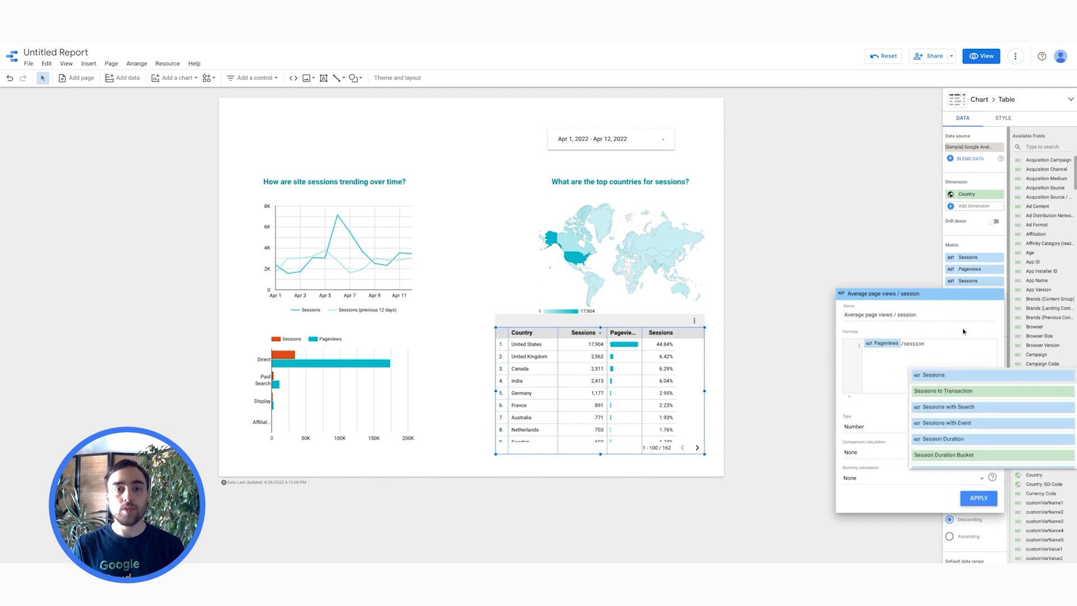
click(933, 374)
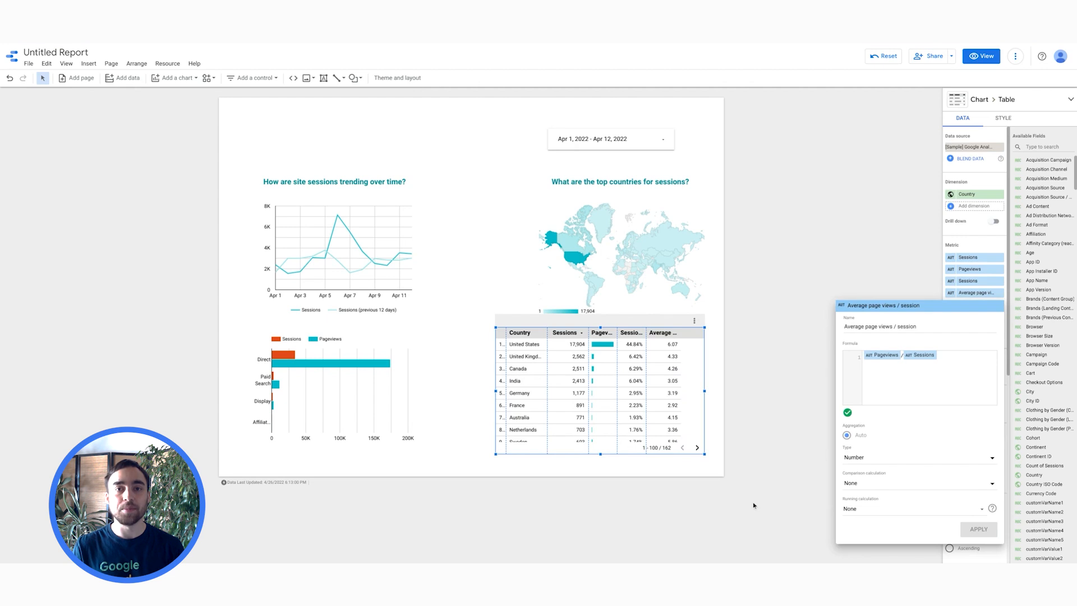
click(754, 505)
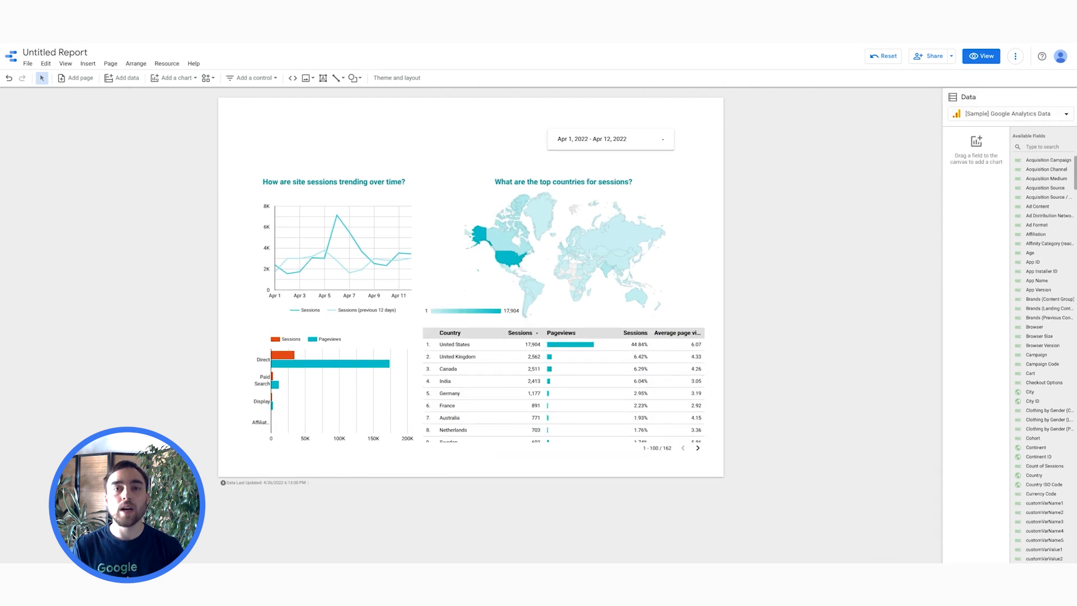
mouse_move(328, 238)
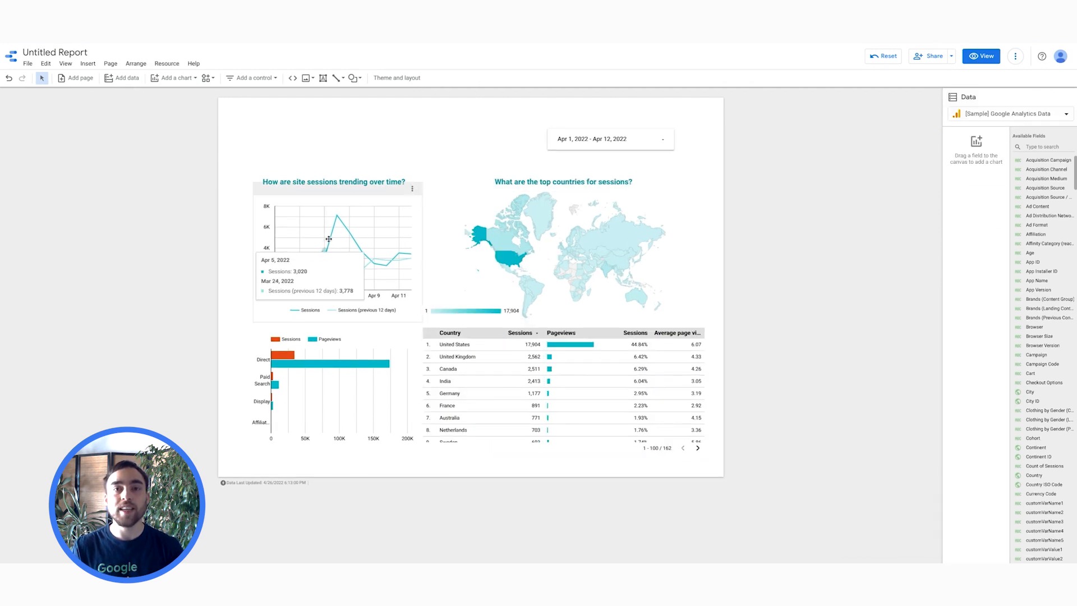
mouse_move(89, 199)
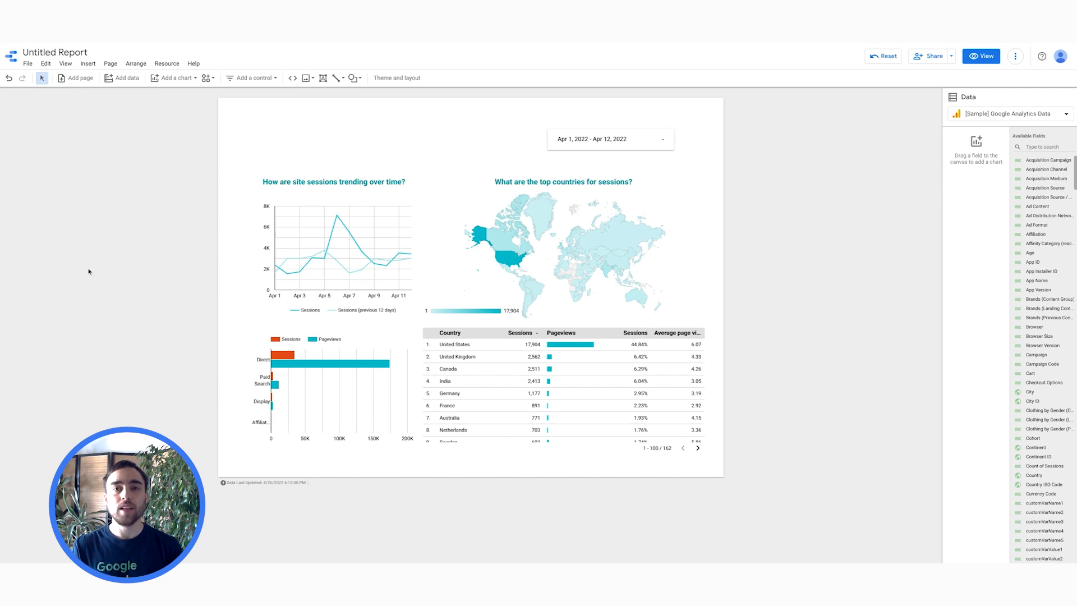
mouse_move(844, 126)
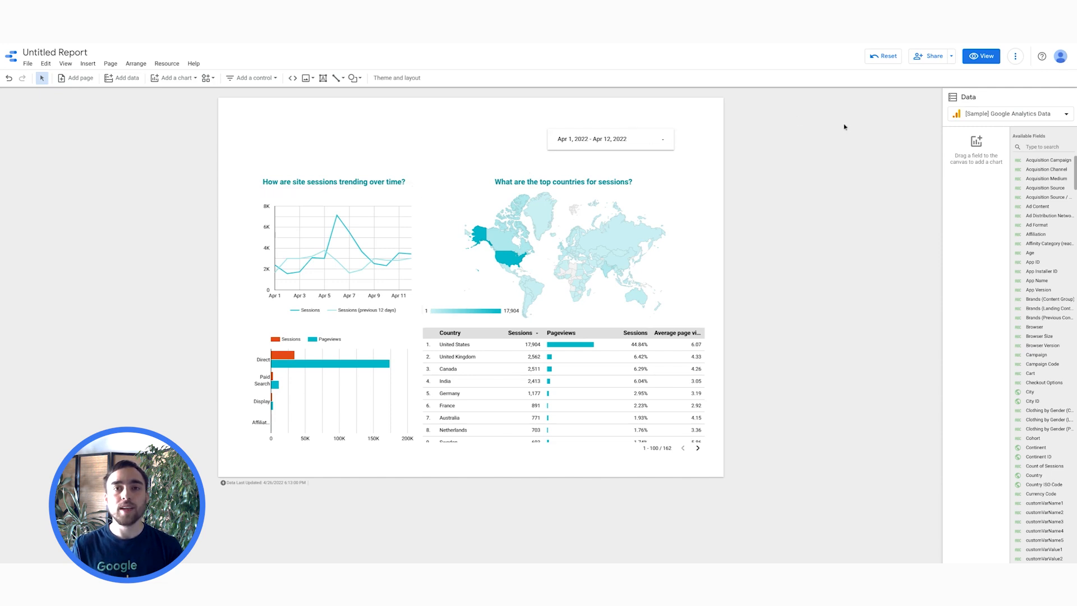
Switch the report to View mode and briefly review the Share options
click(981, 56)
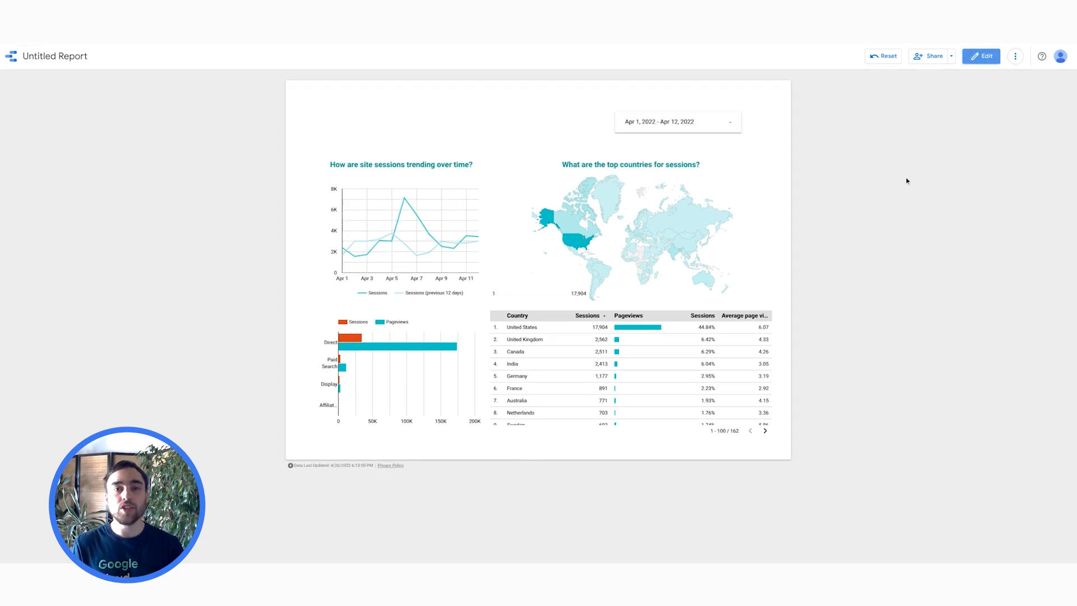
click(952, 55)
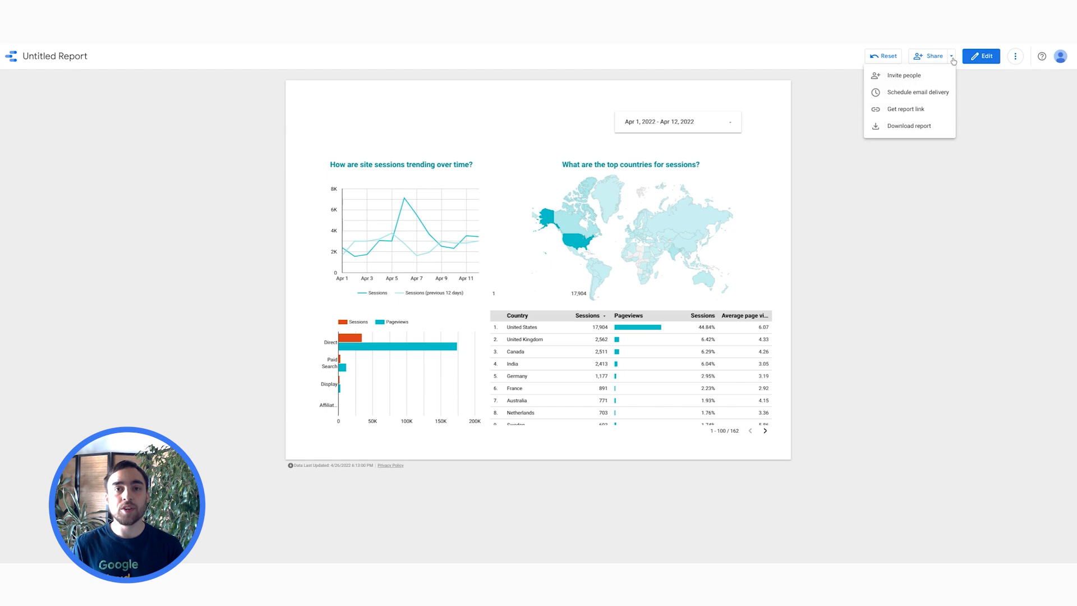
mouse_move(917, 92)
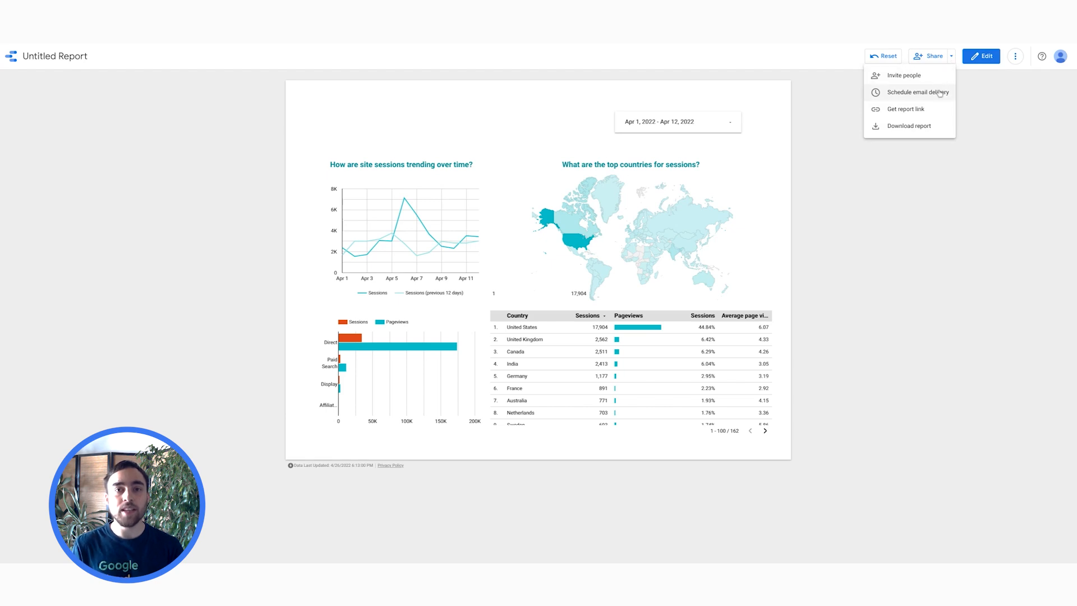
mouse_move(908, 126)
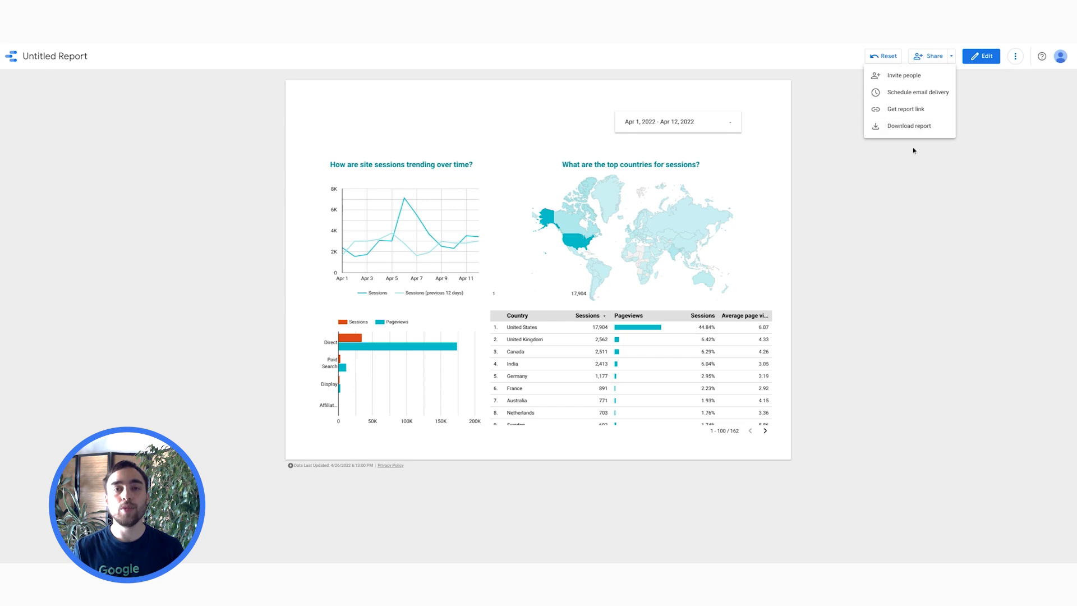
click(903, 202)
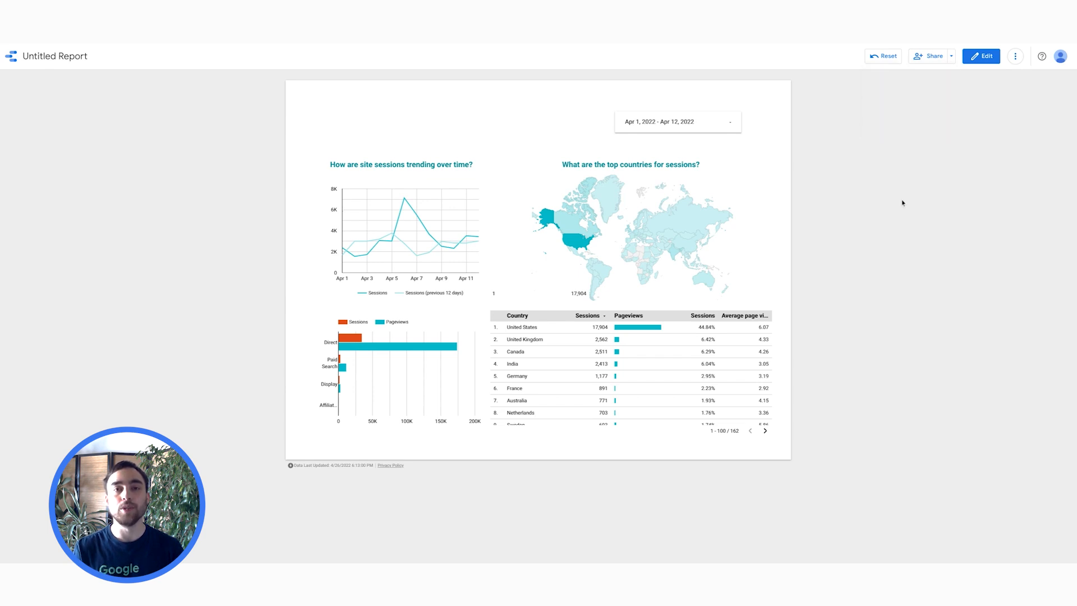